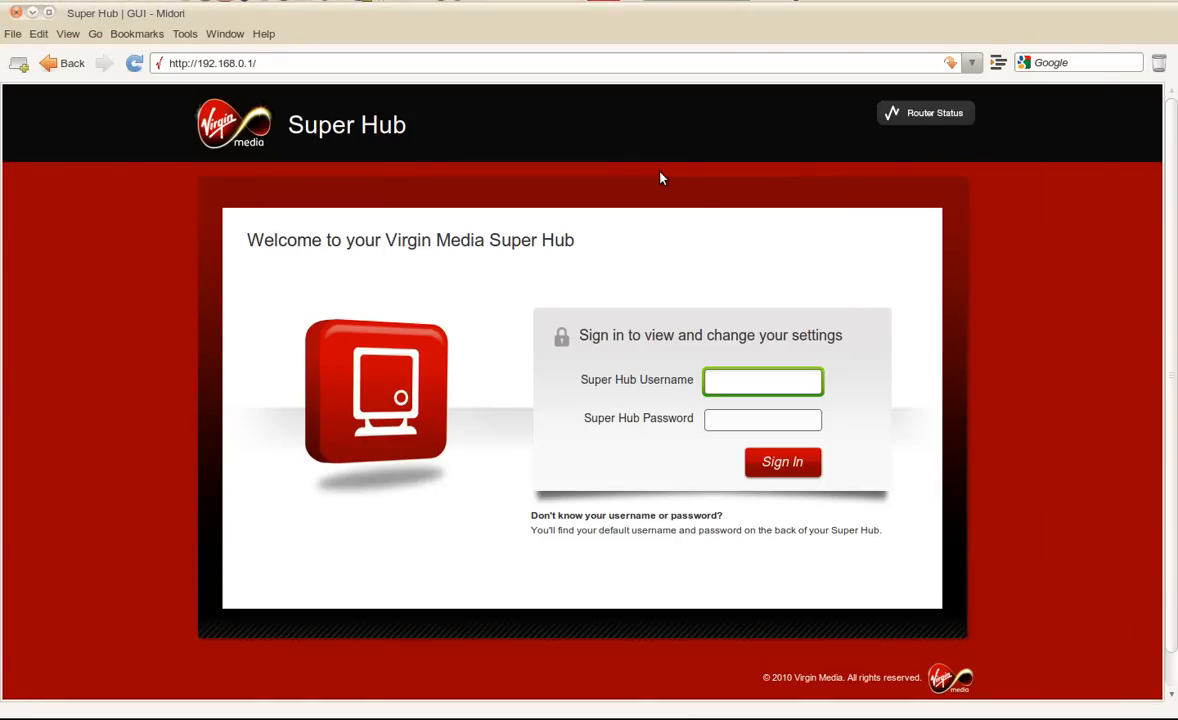
Step: Sign in to the Super Hub with the username 'admin' and its password
left_click(762, 380)
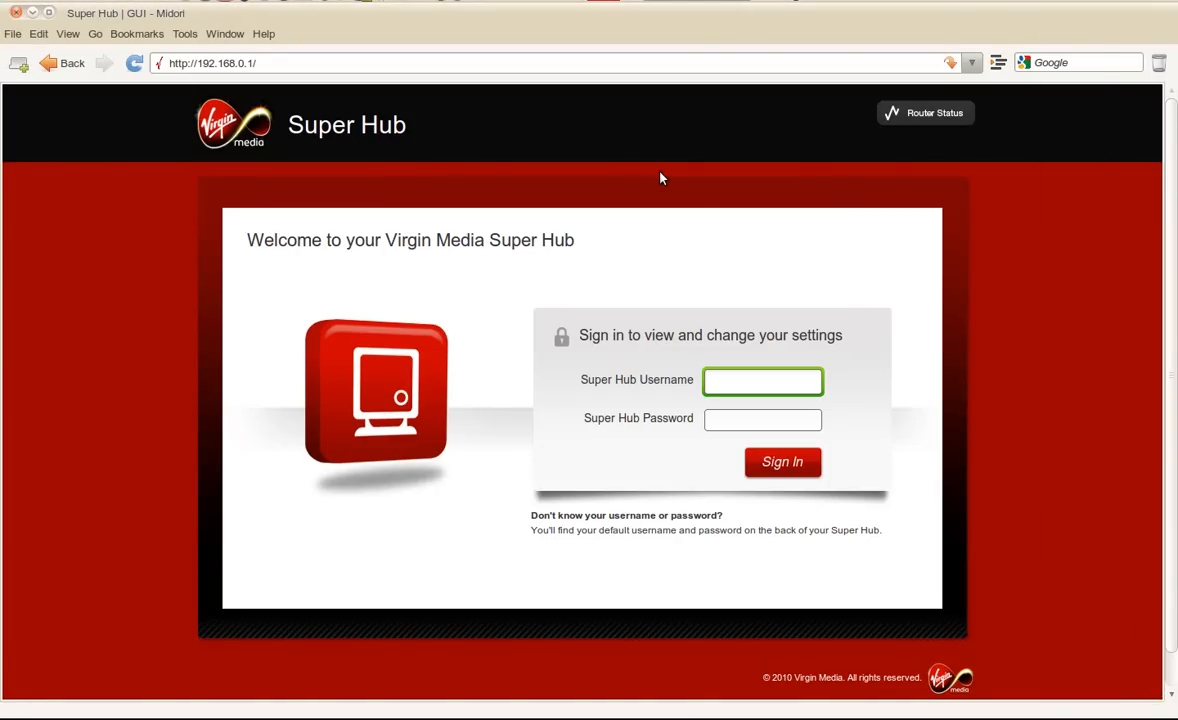
mouse_move(532, 142)
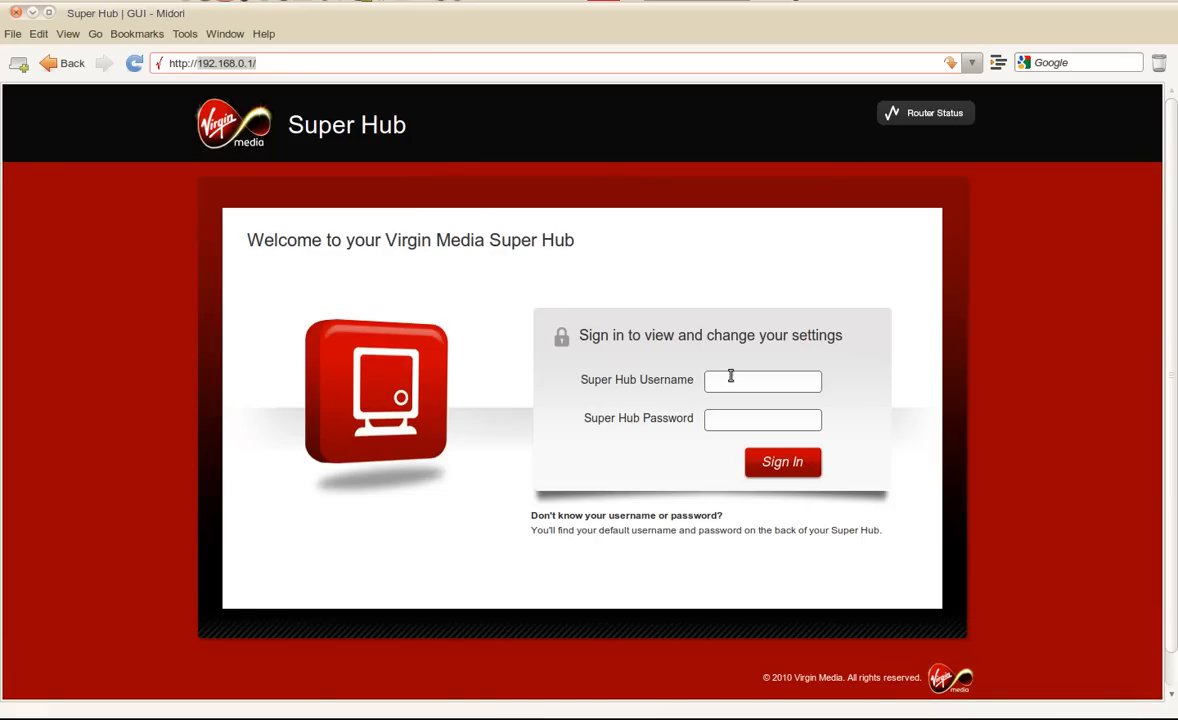
left_click(762, 380)
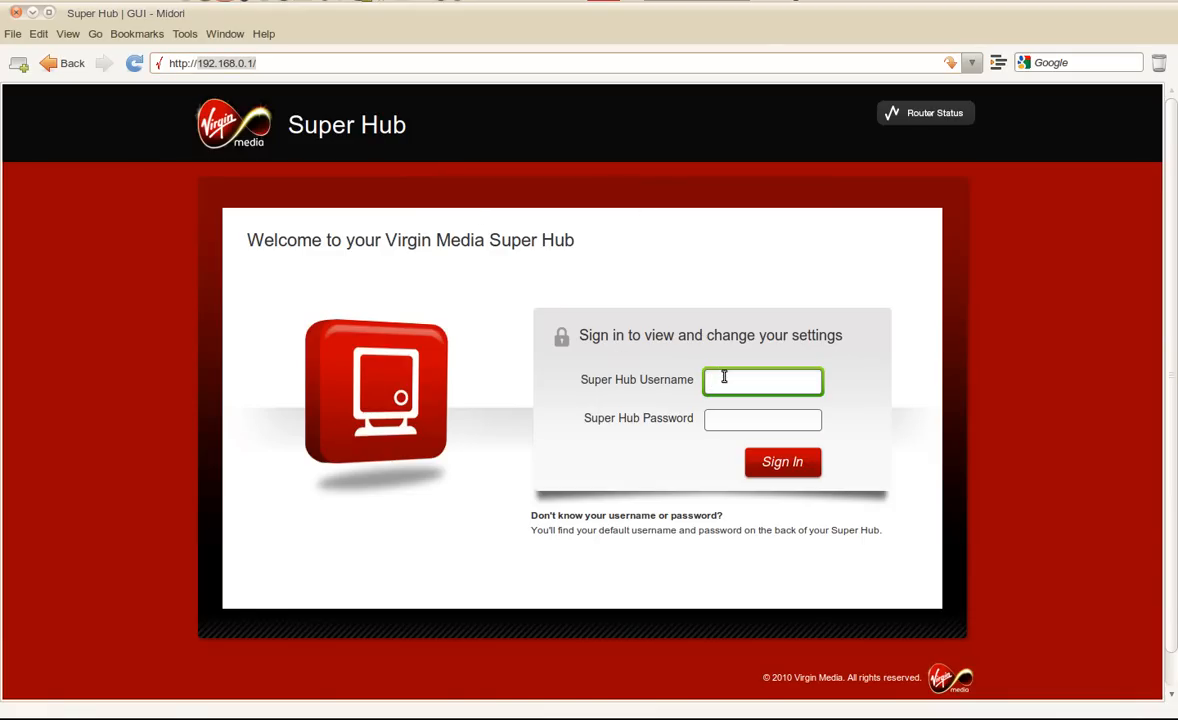
type("admin")
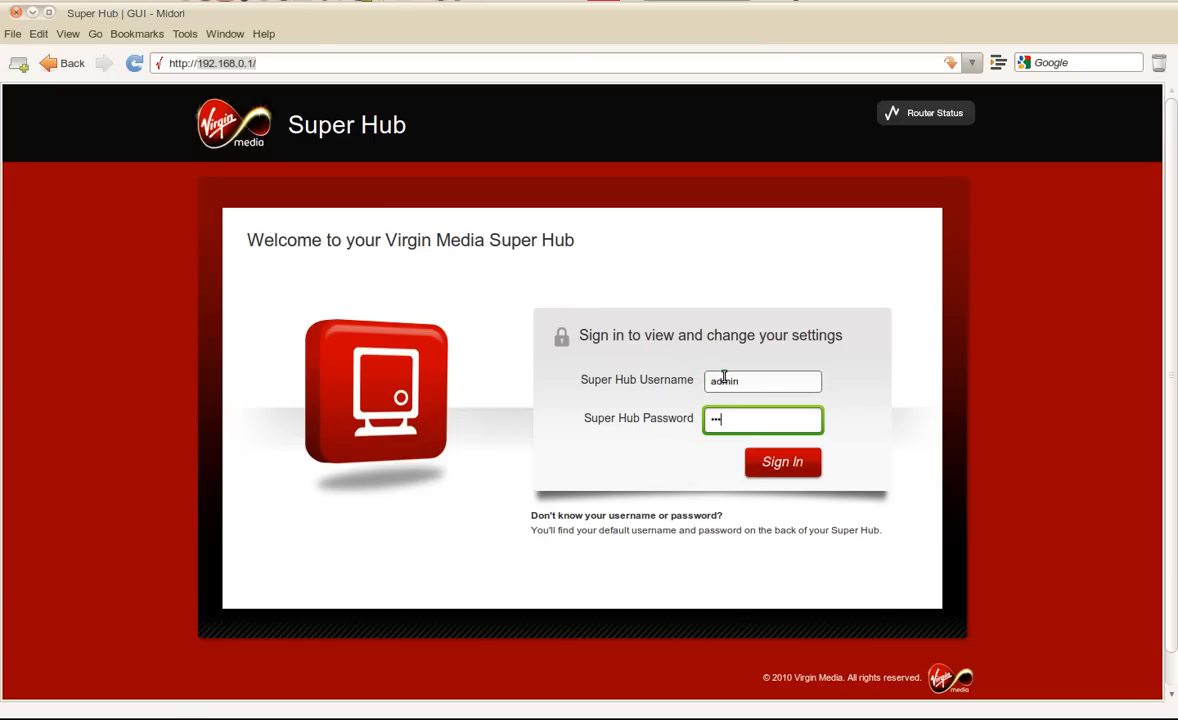
left_click(782, 460)
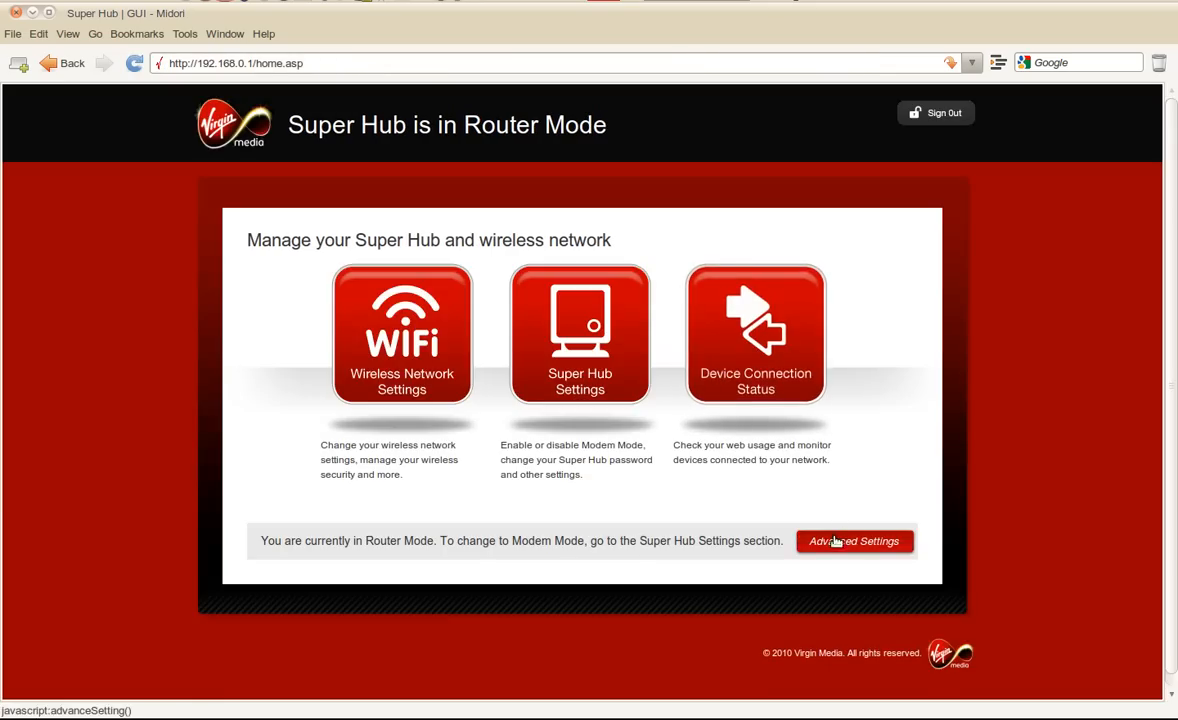
Step: Go to Advanced Settings and choose IP Filtering under the Security section
left_click(854, 540)
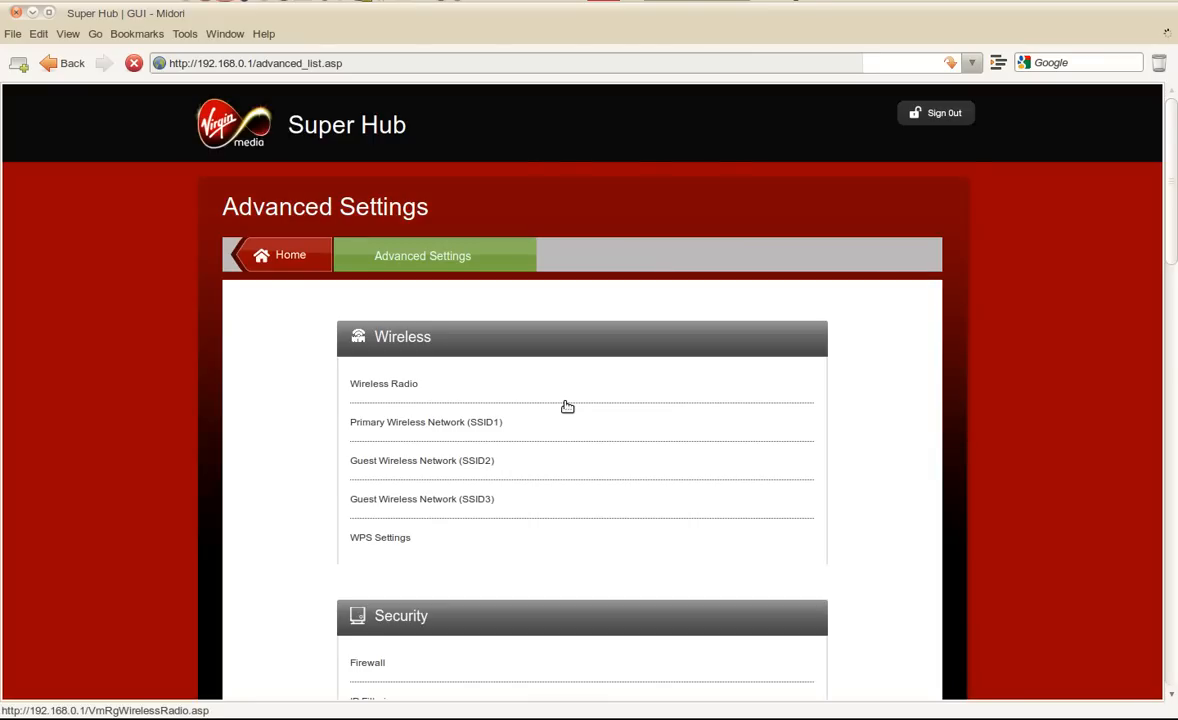
scroll("down", 3)
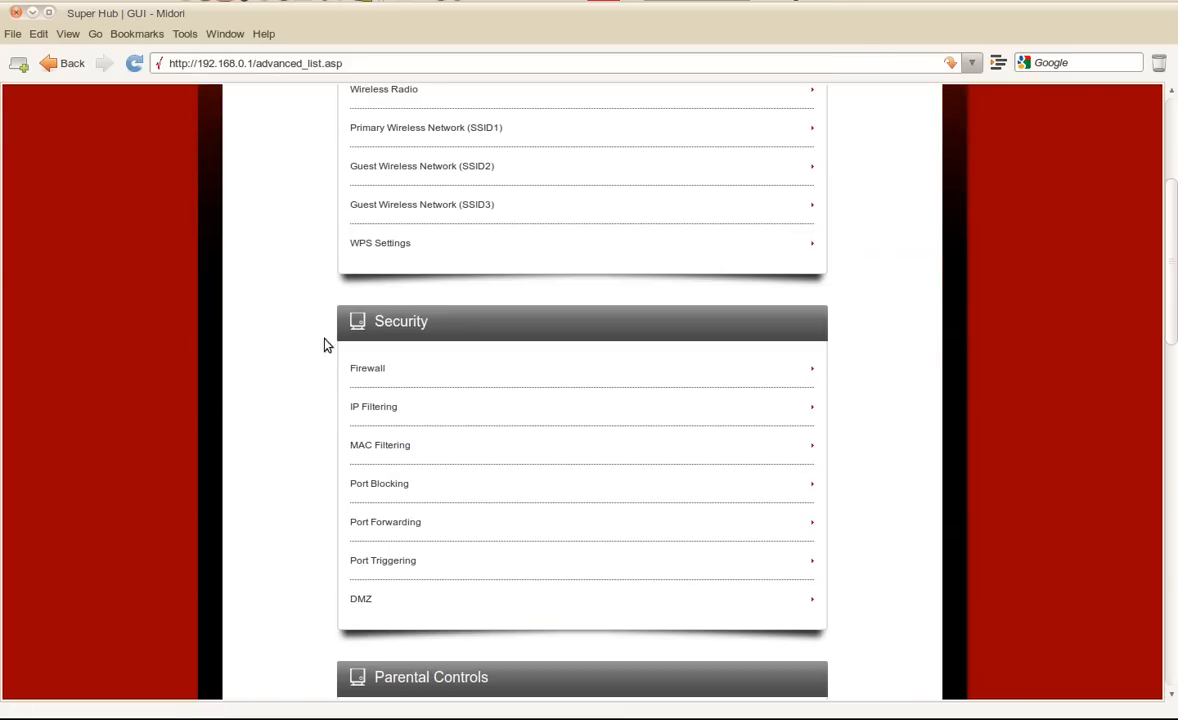
mouse_move(378, 408)
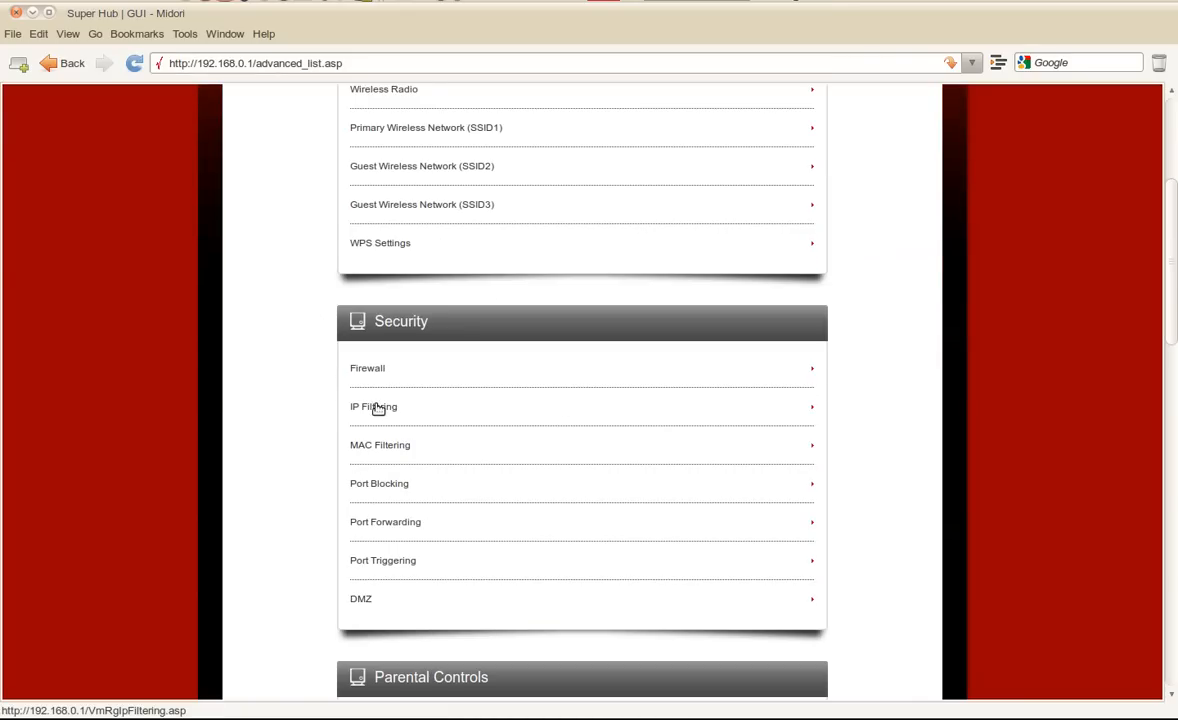
left_click(372, 408)
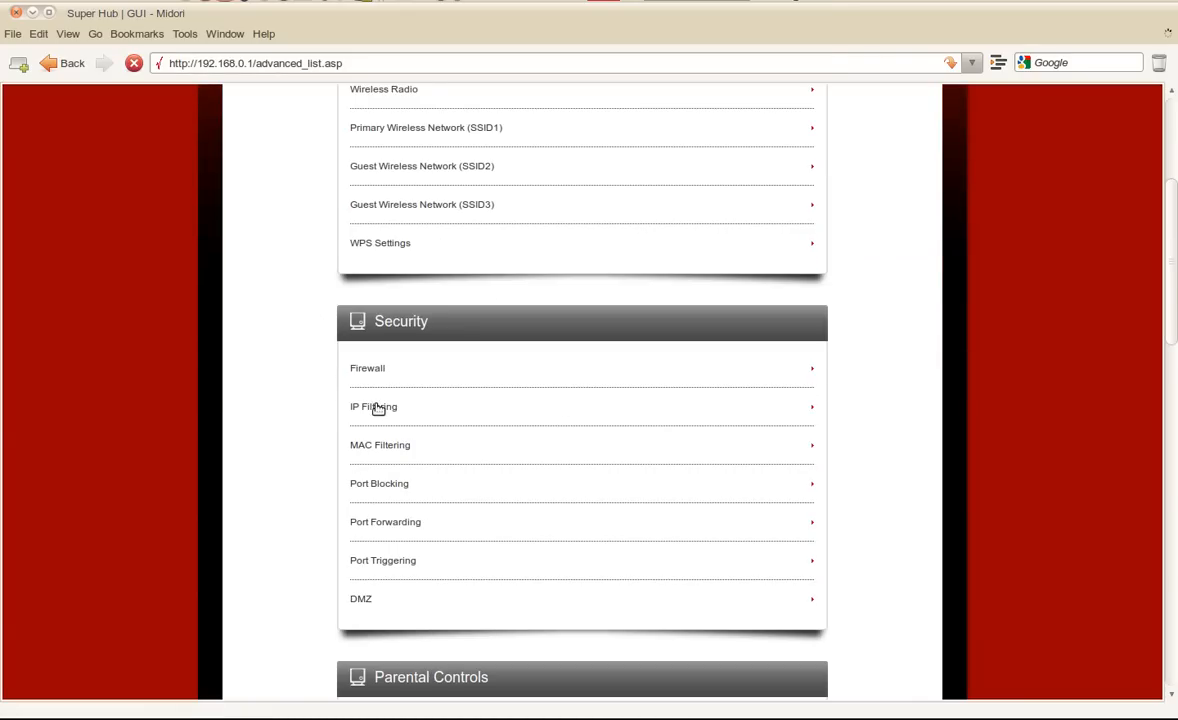
Step: Review the IP Filtering page: attached devices, filter-range form, filter list and timed access rules
left_click(372, 406)
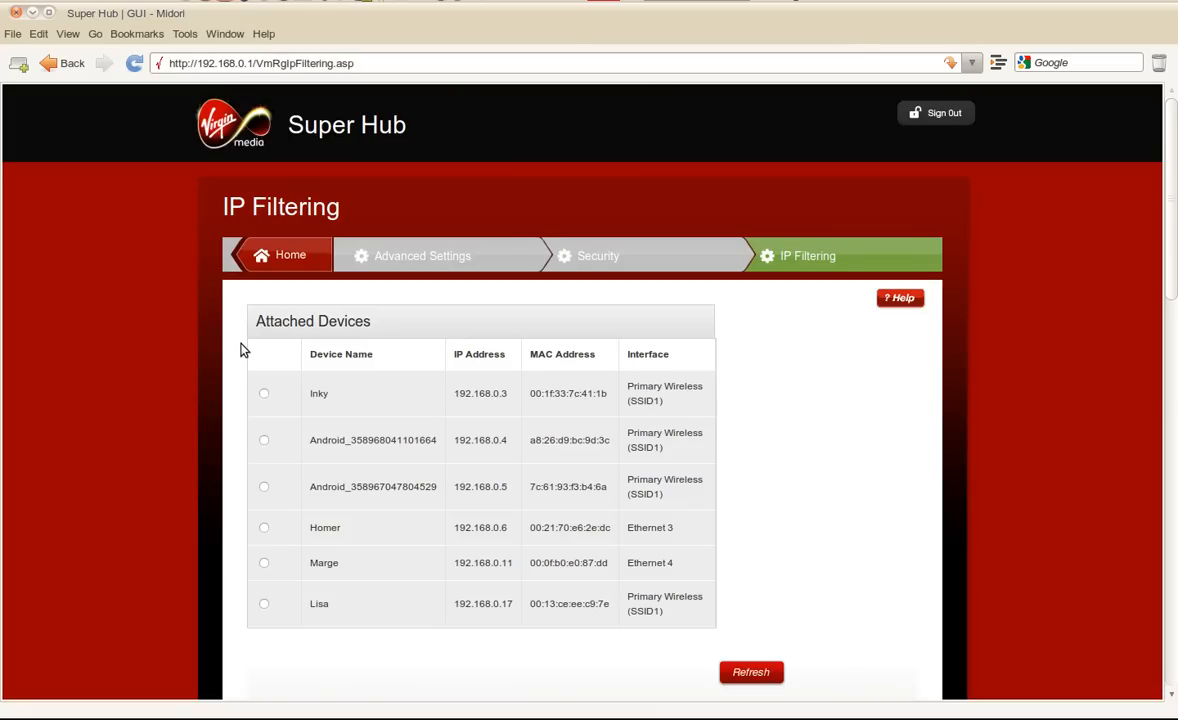
scroll("down", 3)
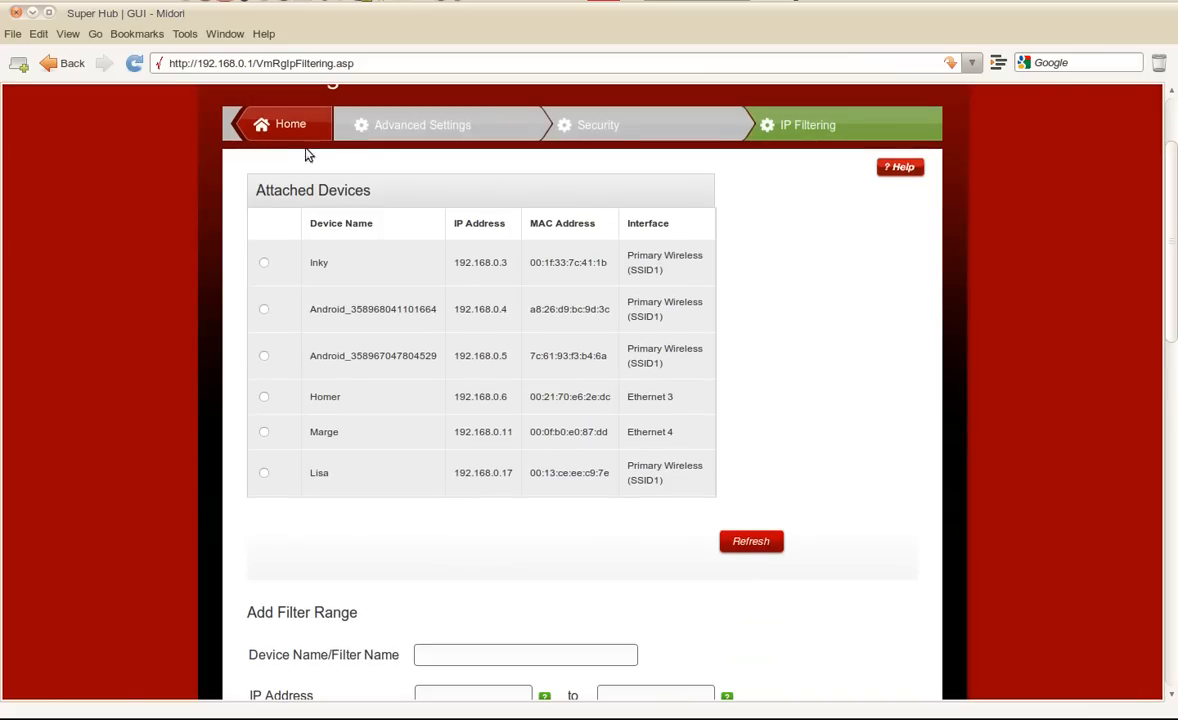
mouse_move(80, 308)
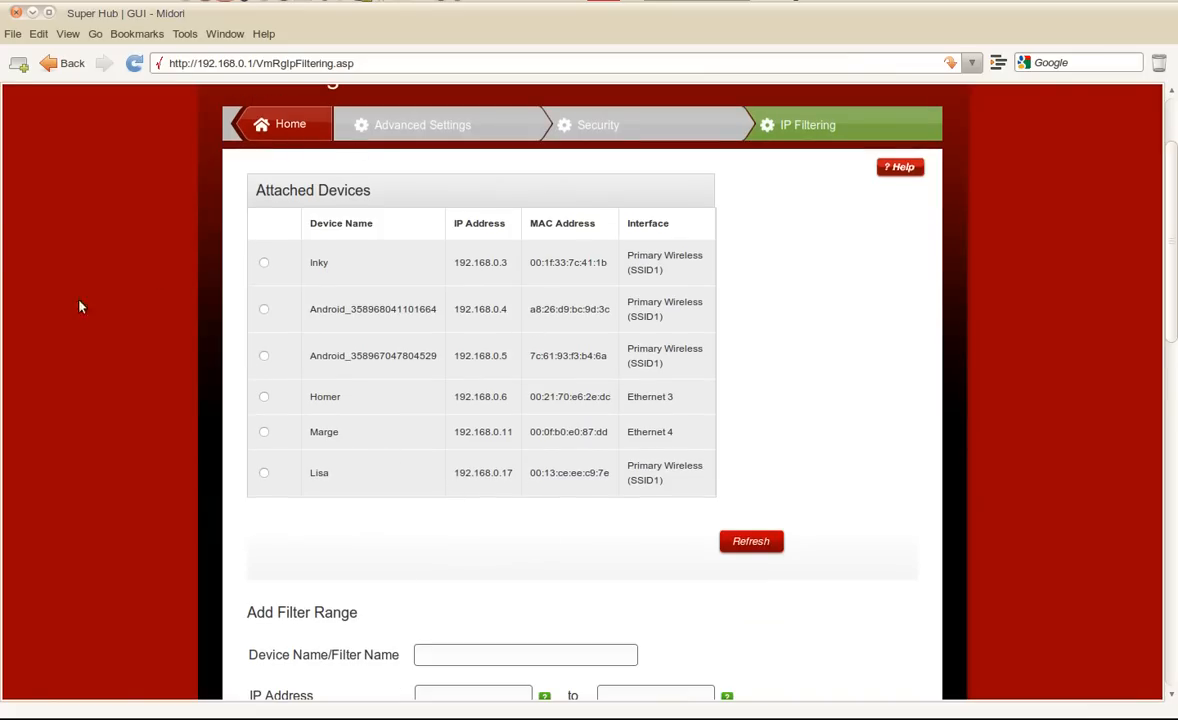
mouse_move(364, 496)
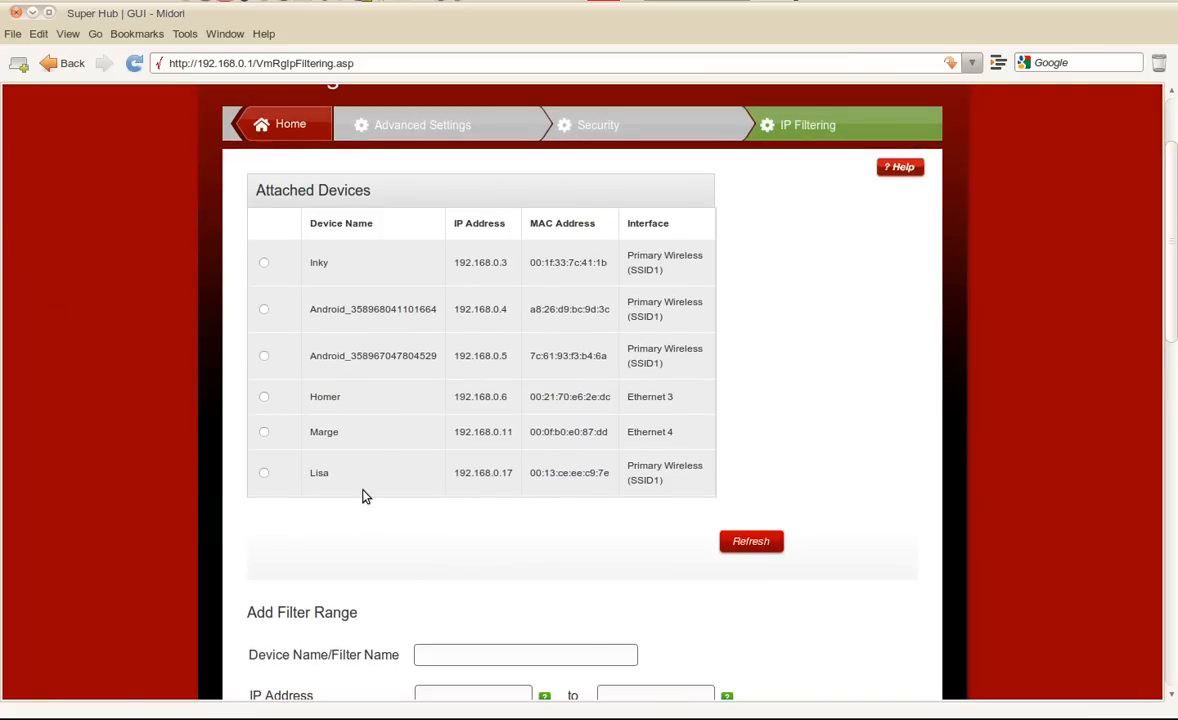
scroll("down", 3)
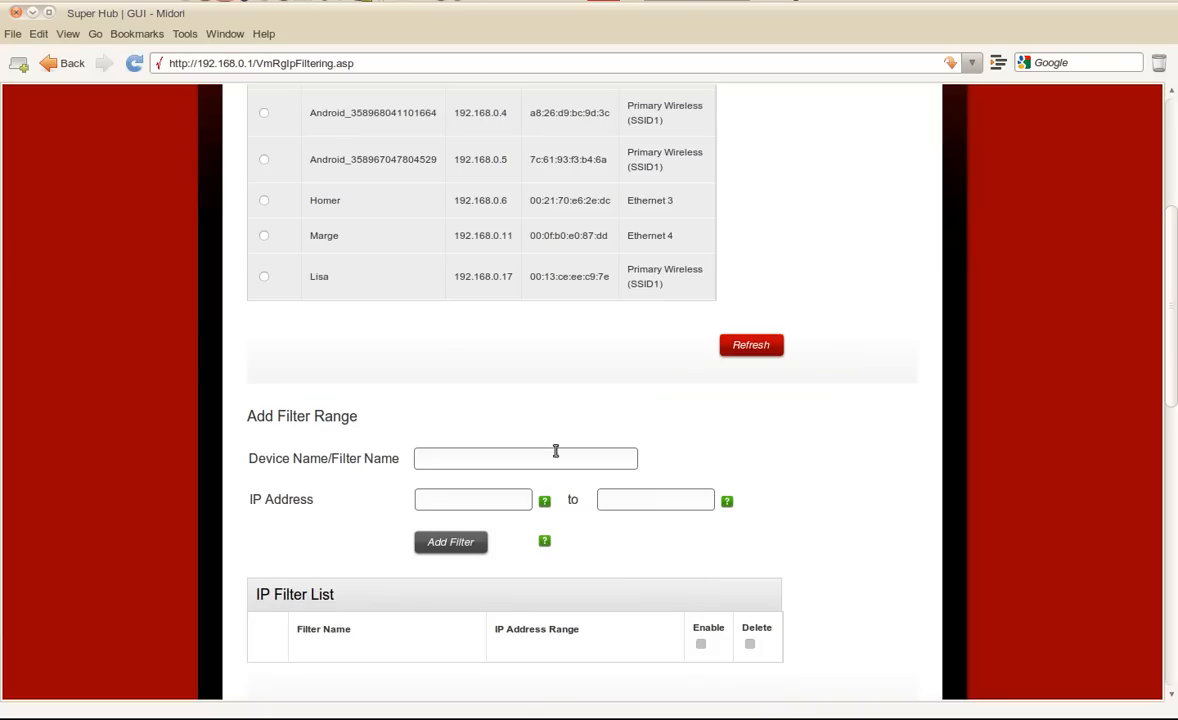
mouse_move(584, 436)
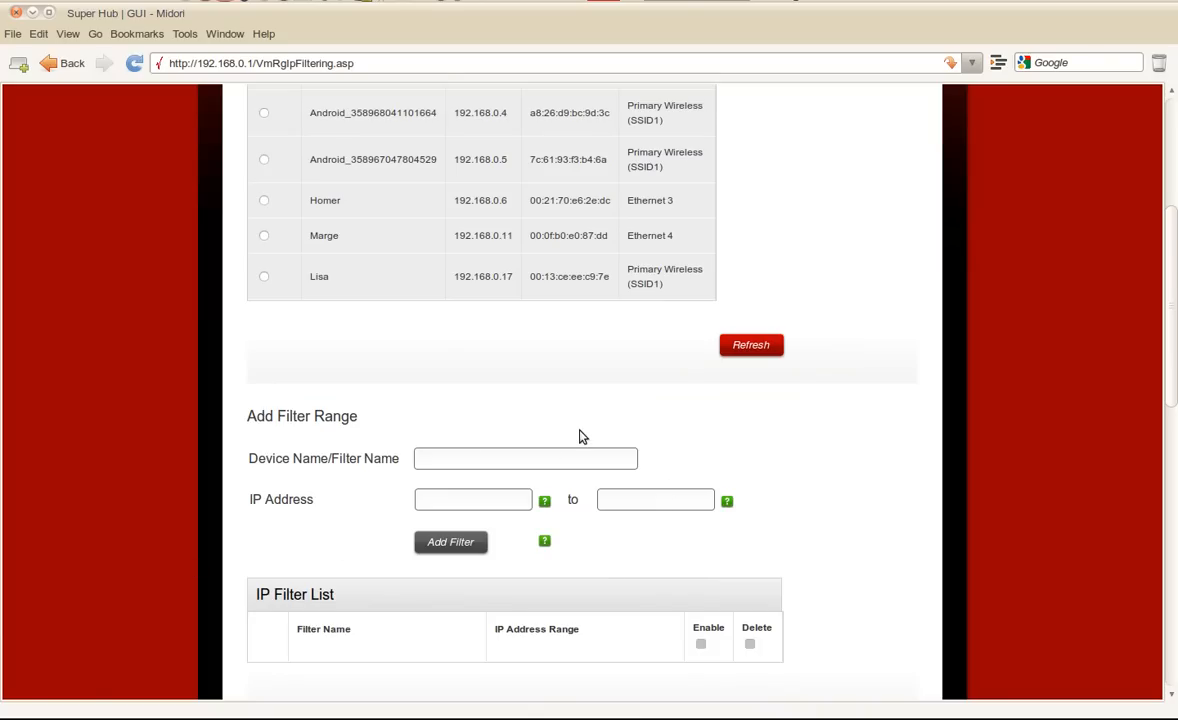
scroll("down", 3)
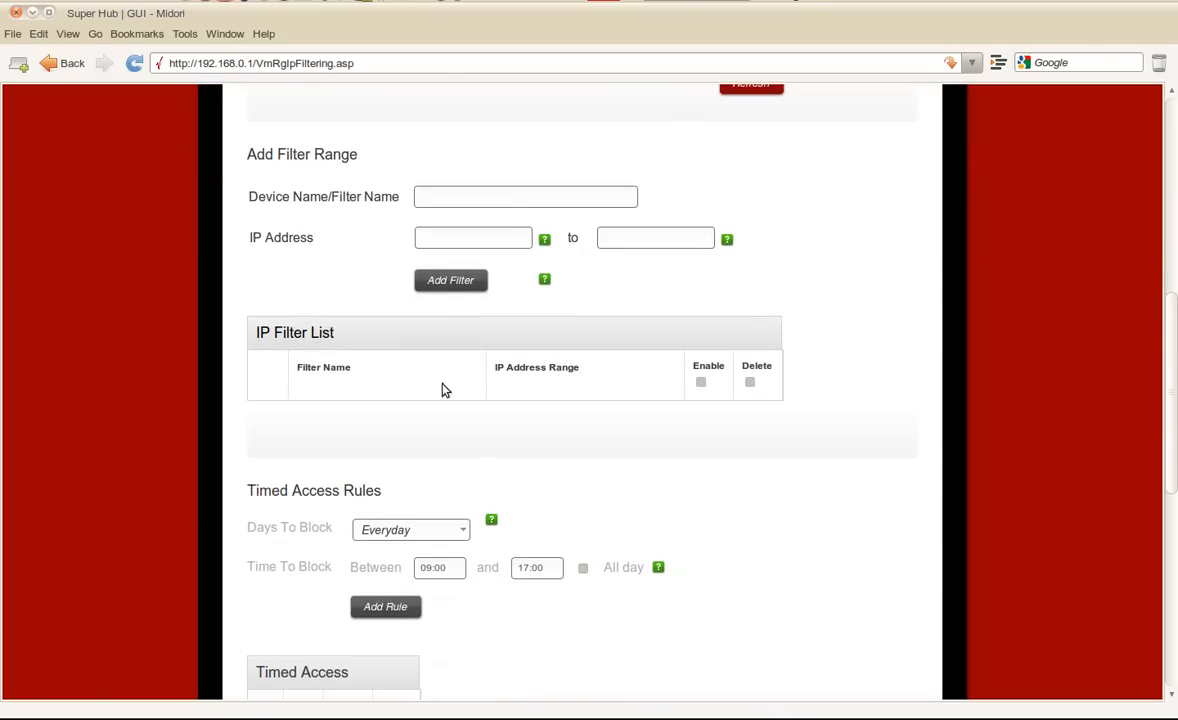
scroll("down", 3)
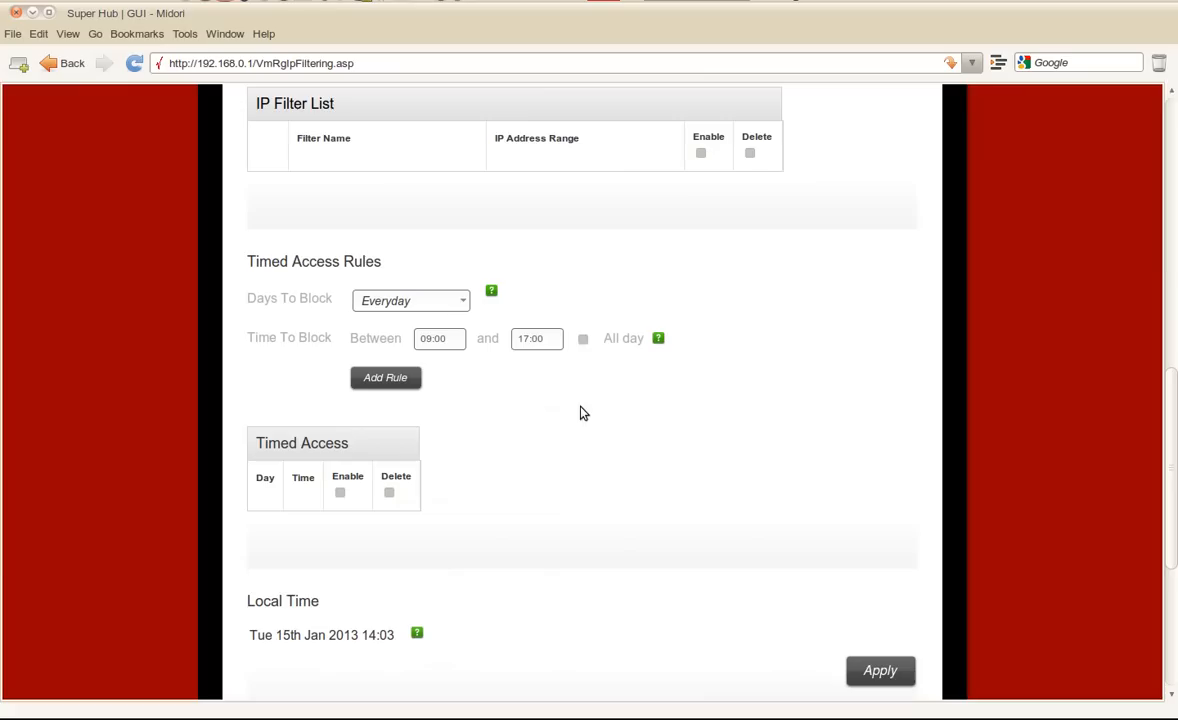
mouse_move(464, 526)
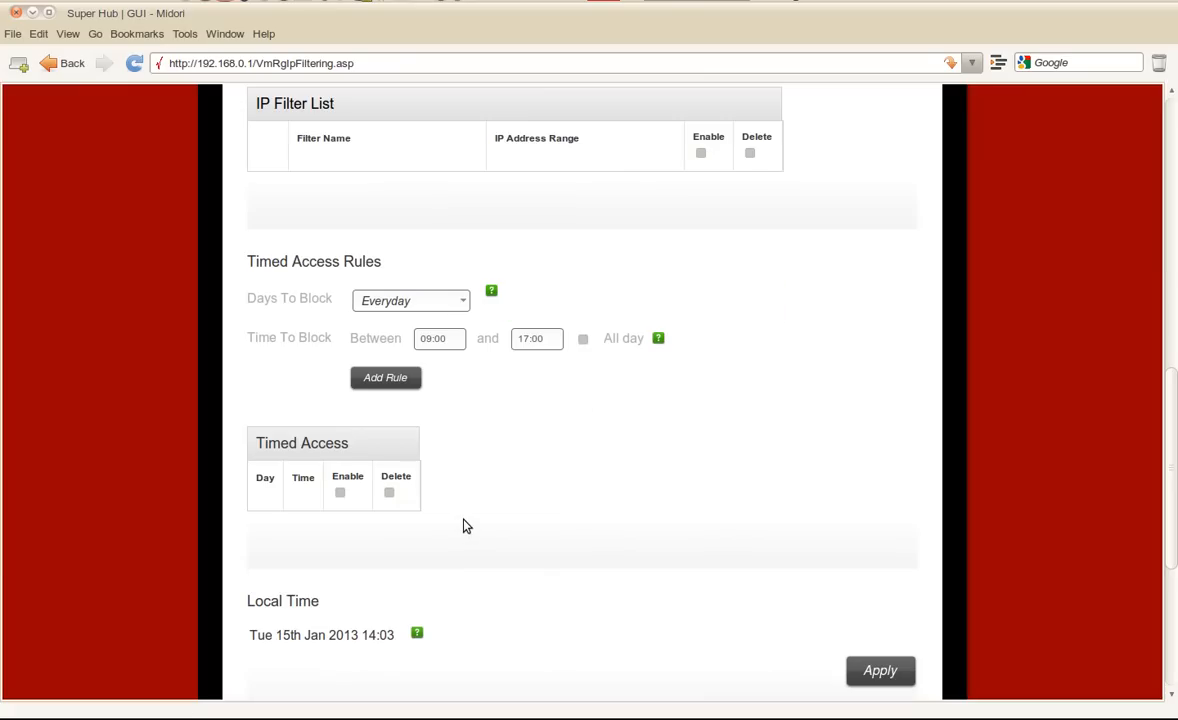
scroll("up", 3)
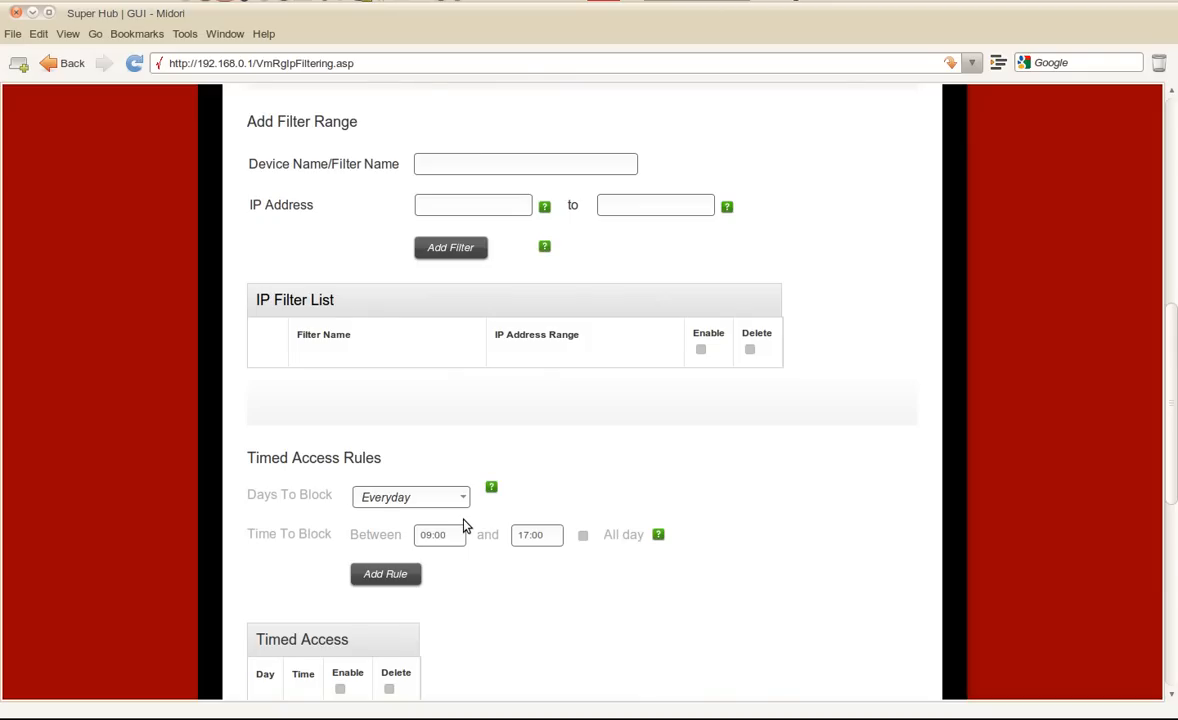
scroll("up", 3)
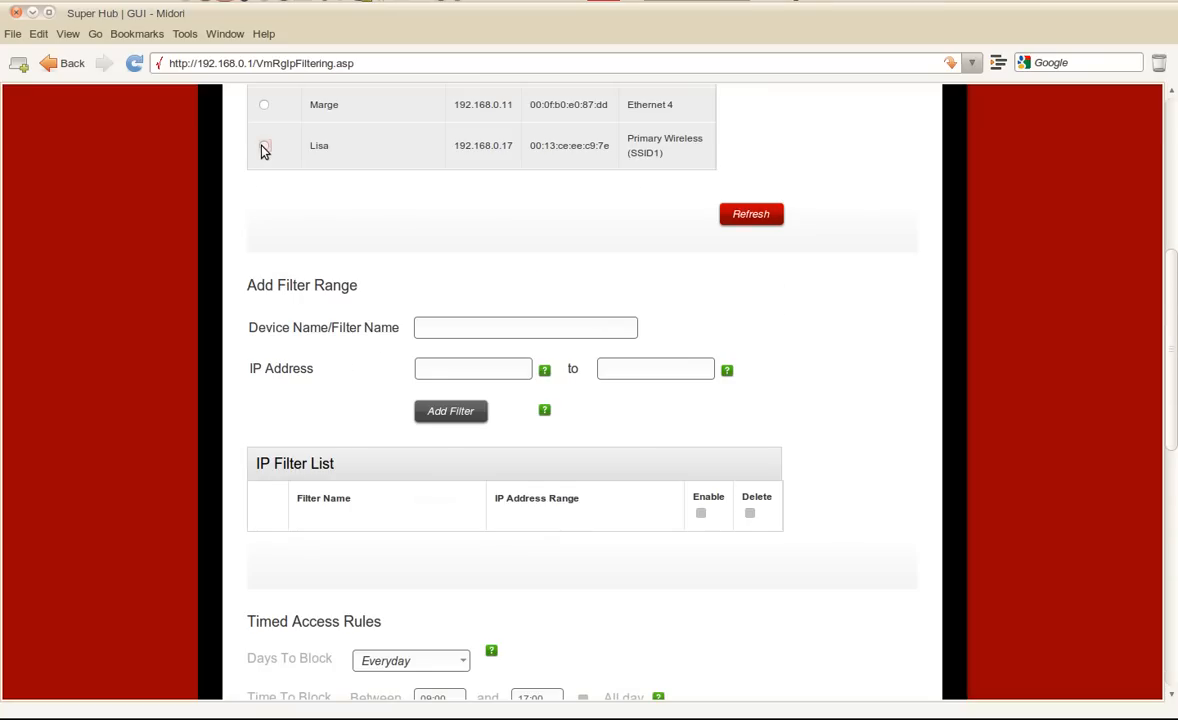
left_click(264, 144)
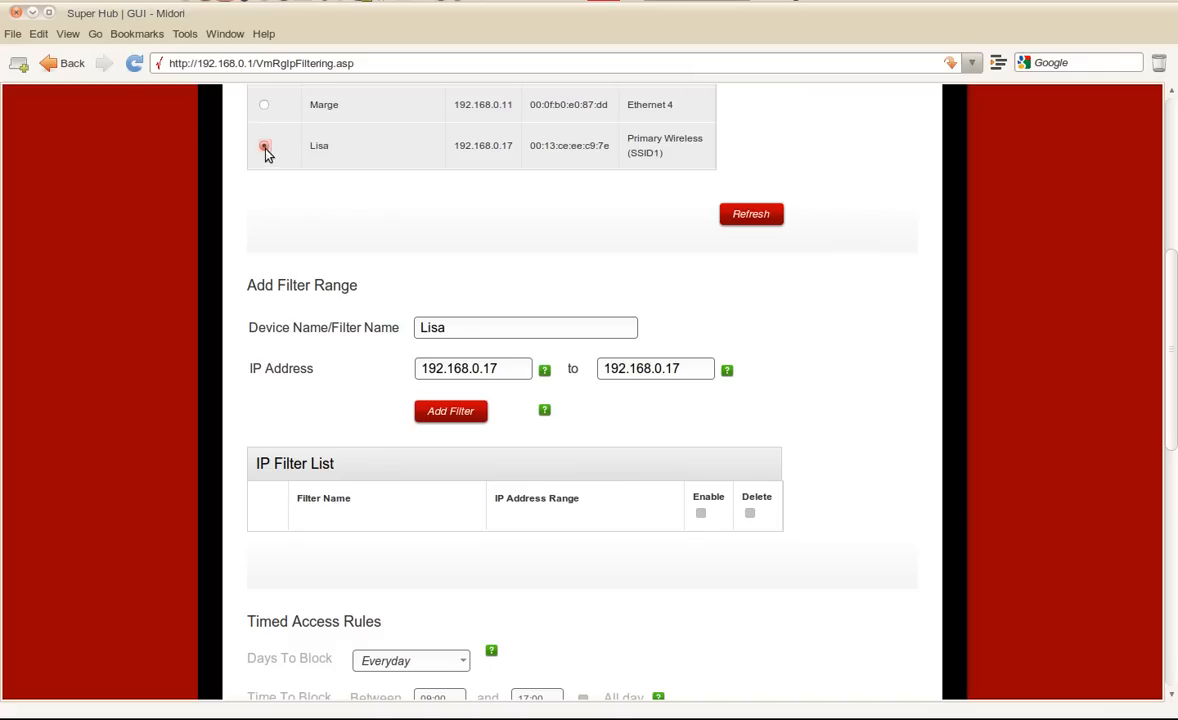
left_click(264, 144)
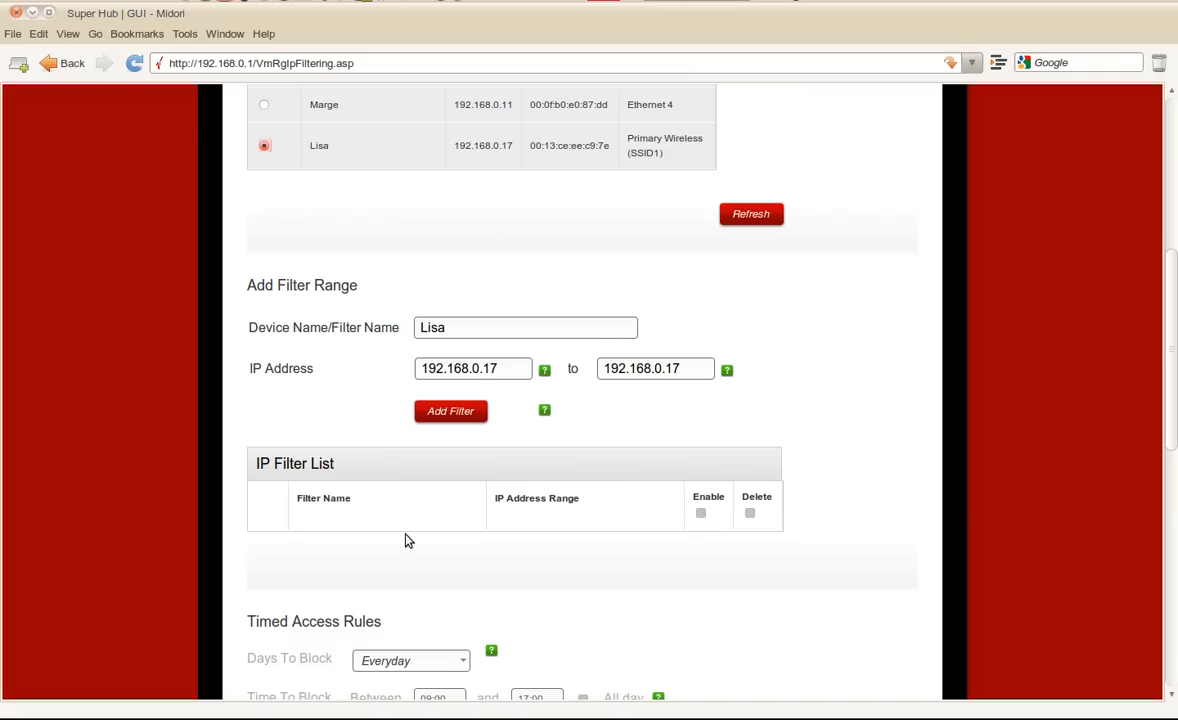
left_click(450, 412)
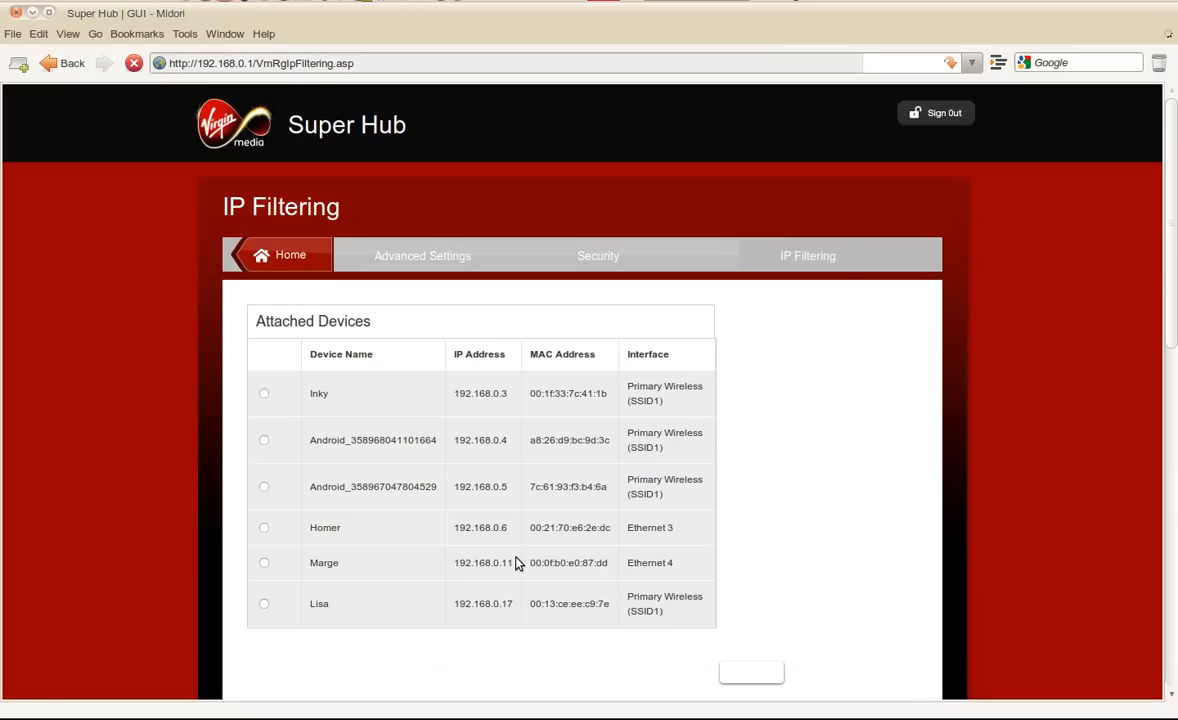
scroll("down", 3)
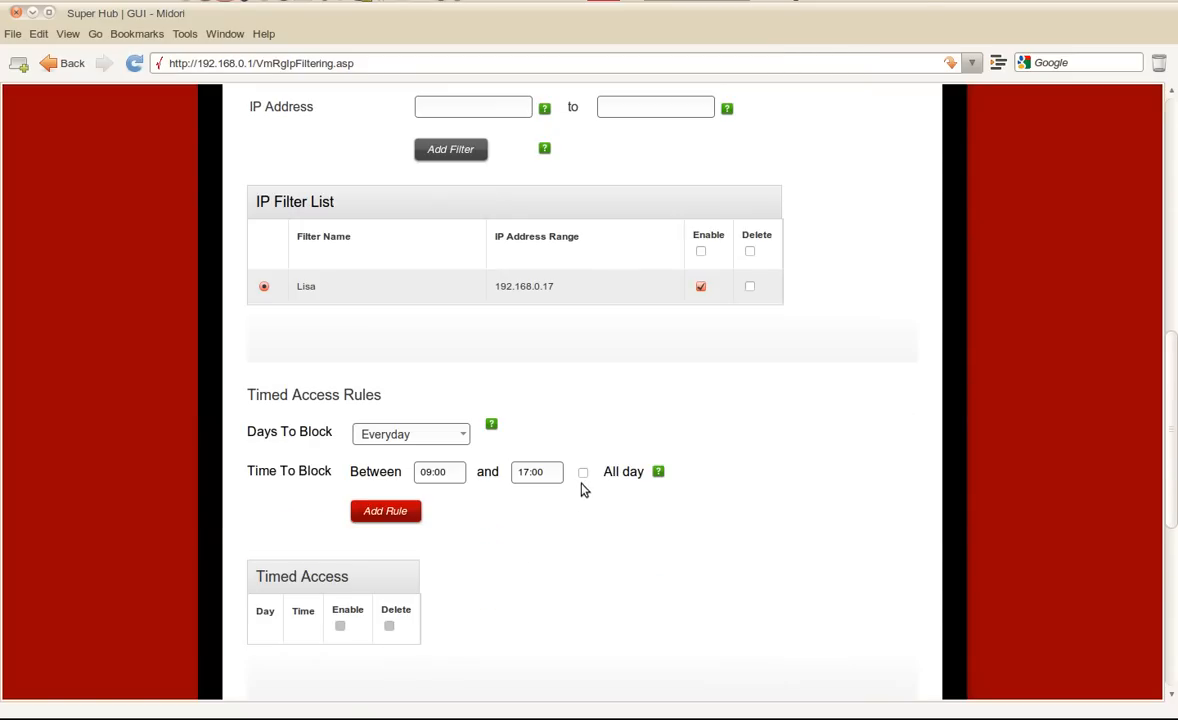
left_click(584, 472)
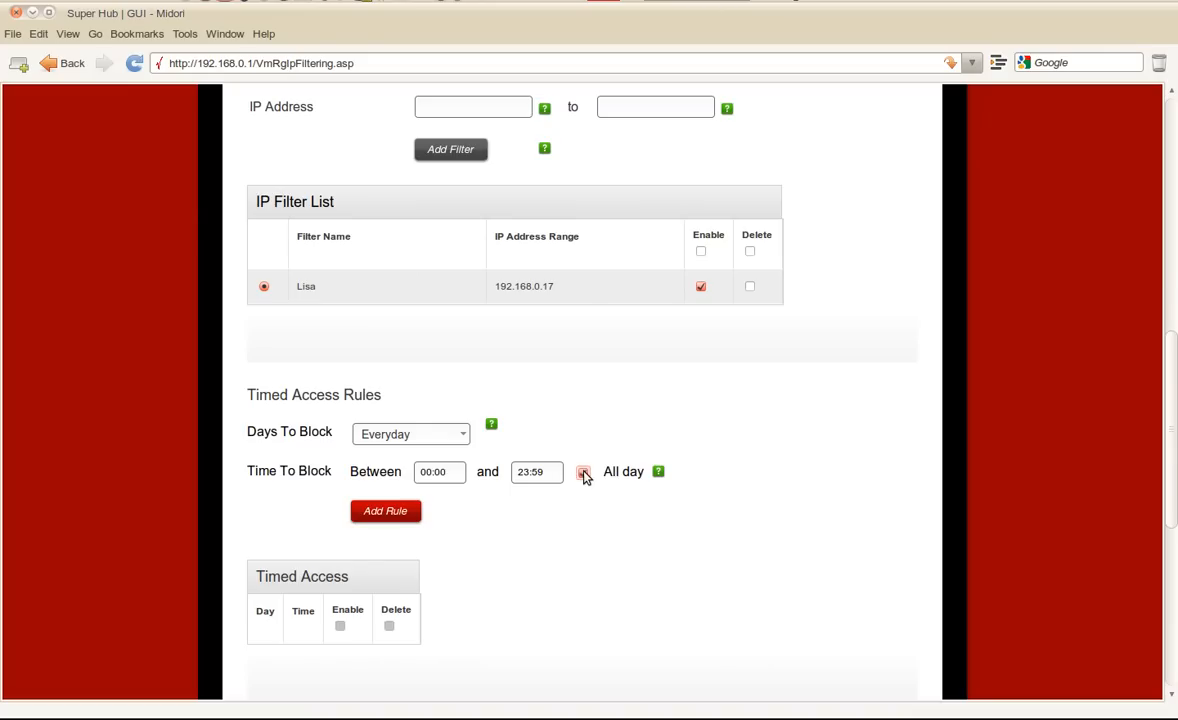
left_click(584, 472)
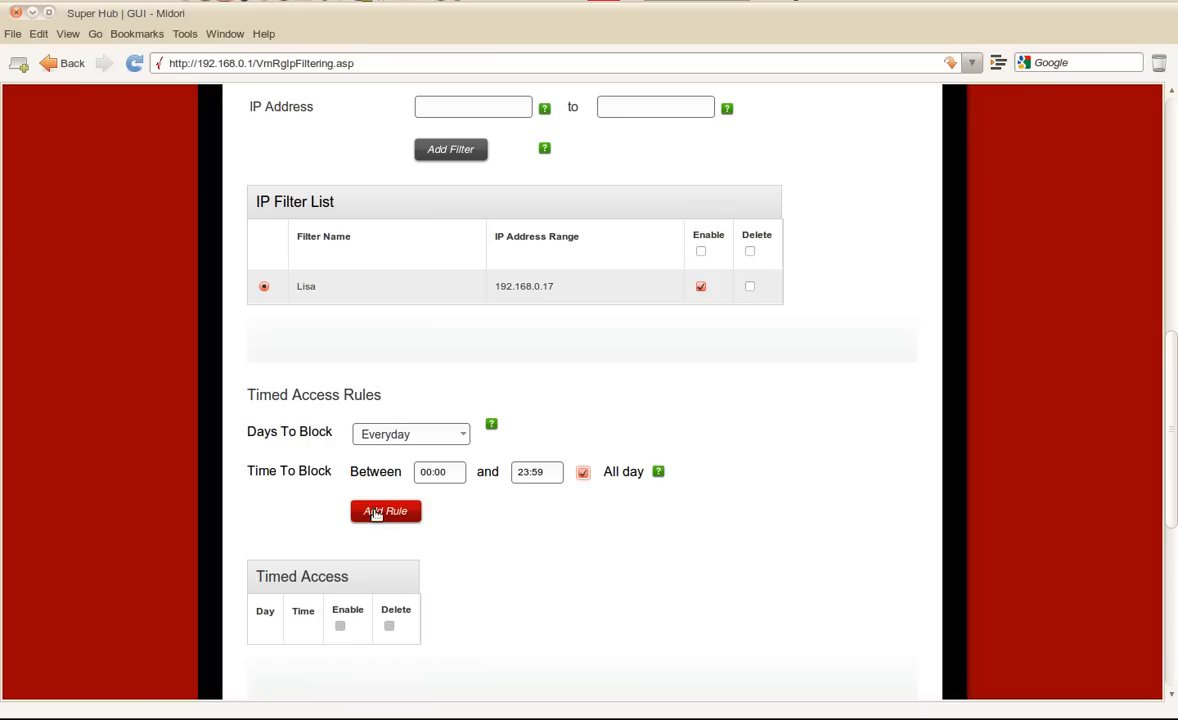
left_click(384, 512)
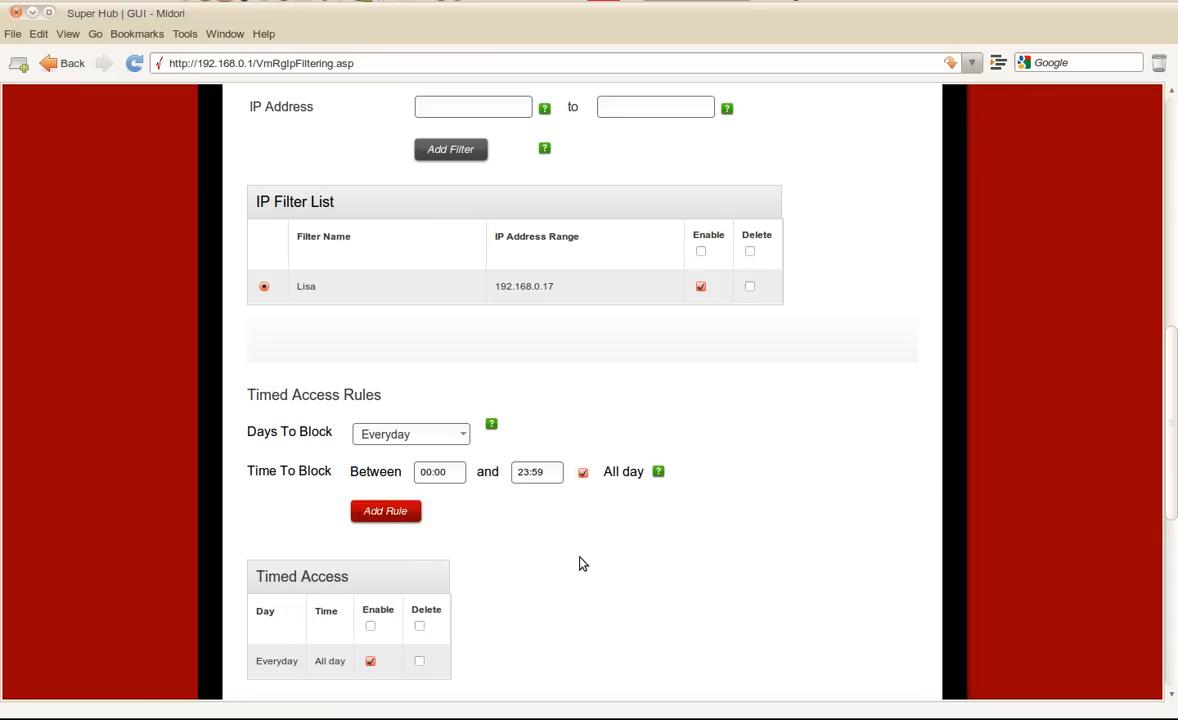
scroll("down", 3)
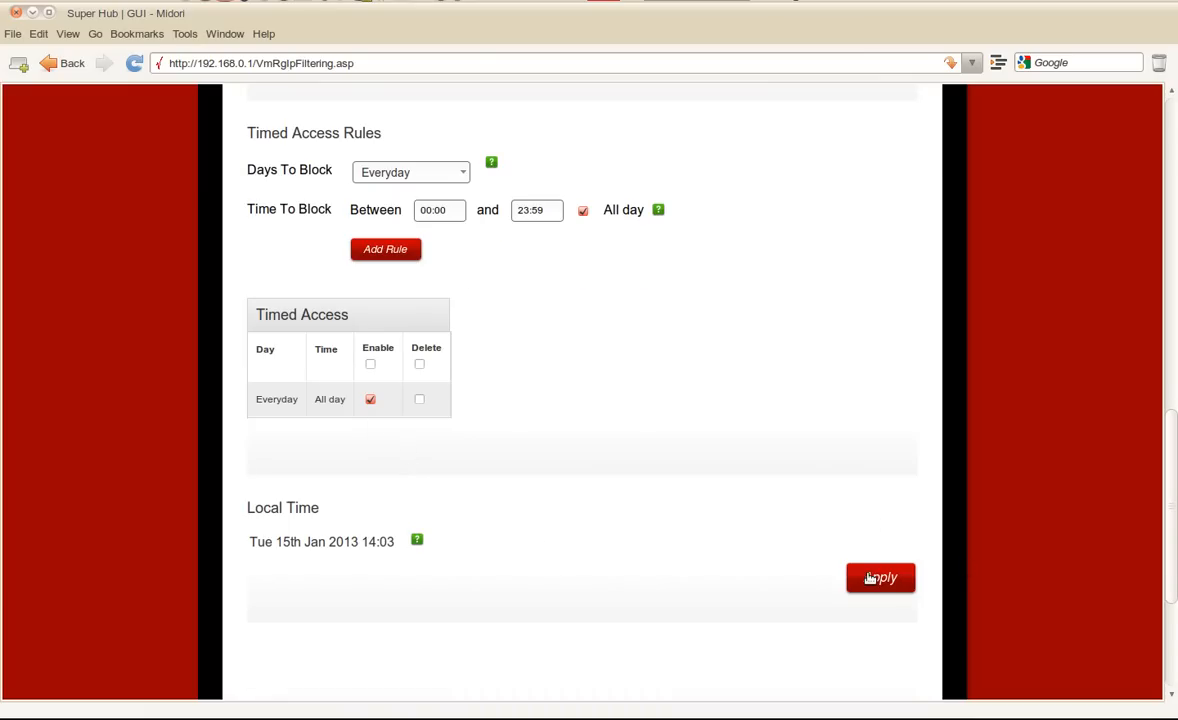
left_click(880, 576)
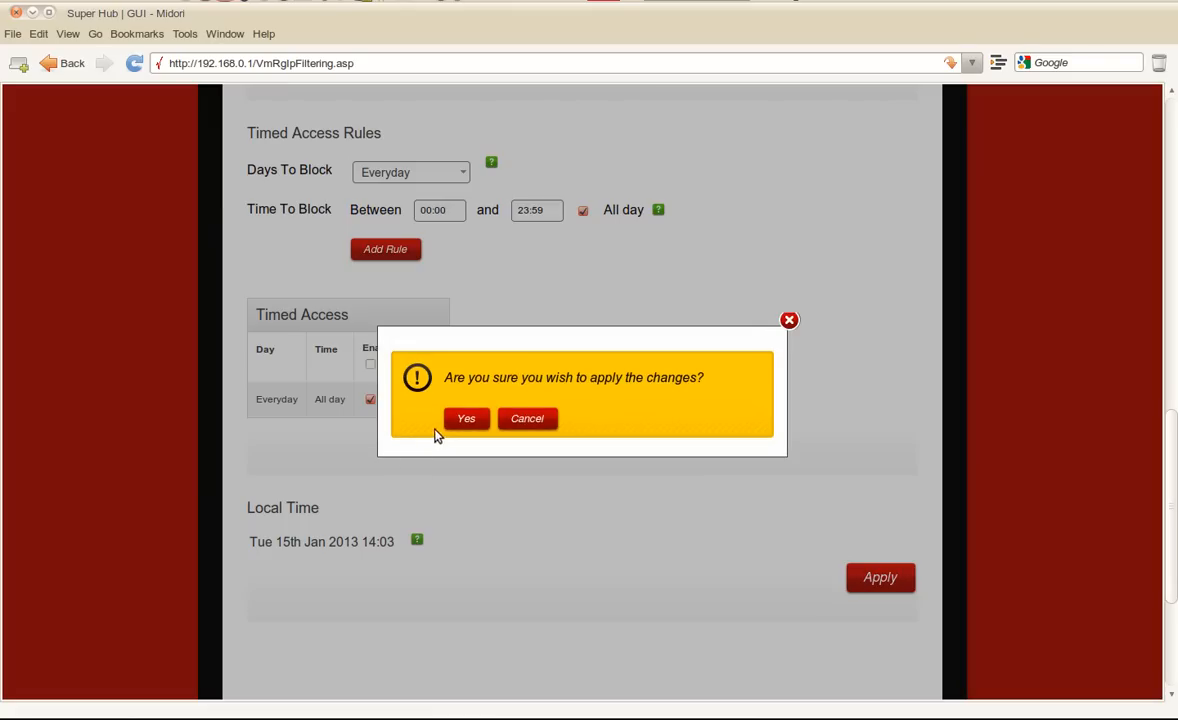
left_click(464, 418)
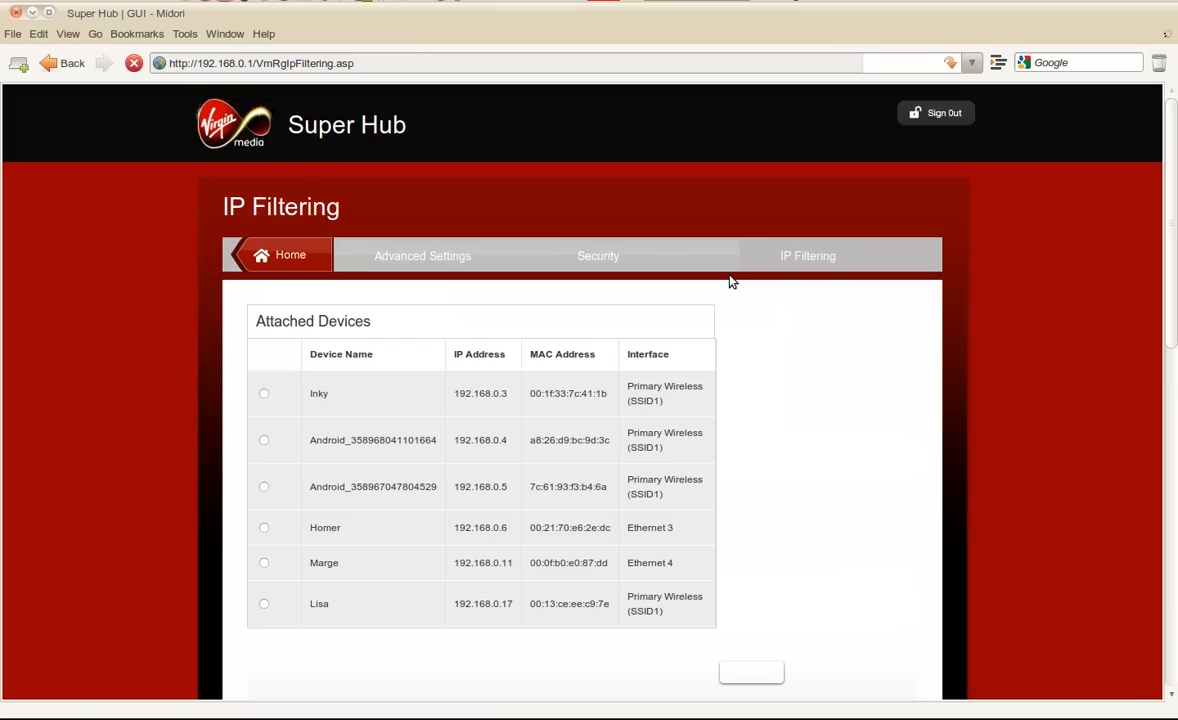
scroll("down", 3)
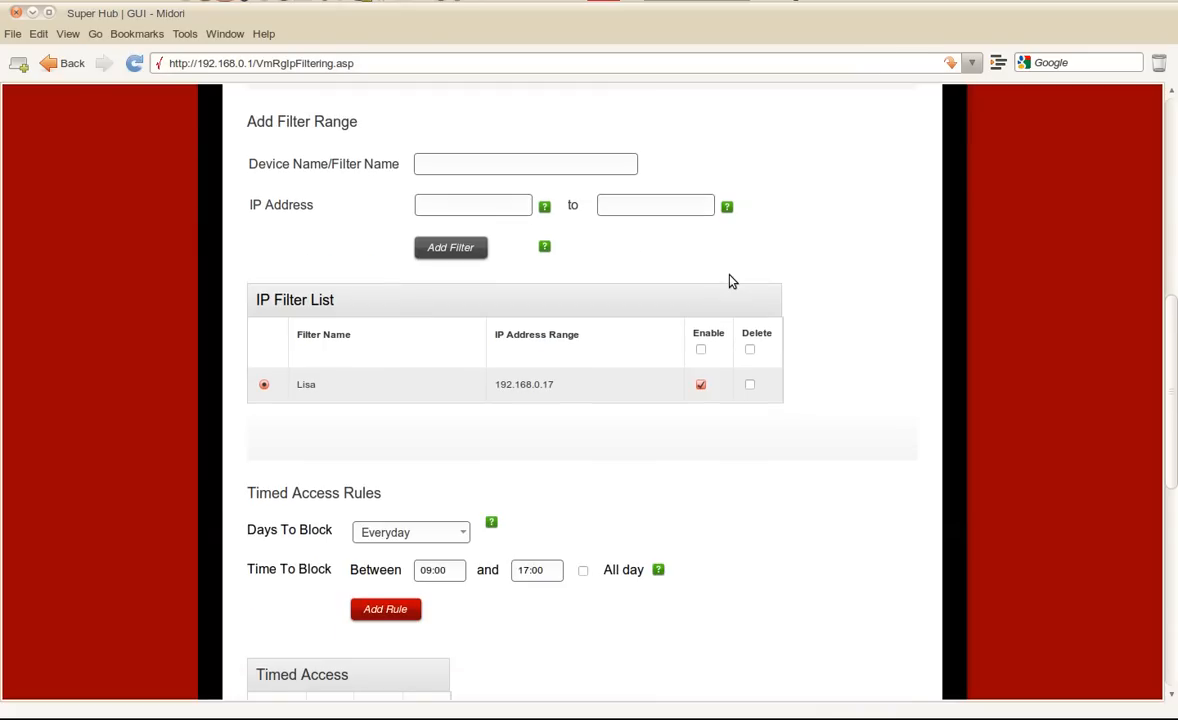
scroll("down", 3)
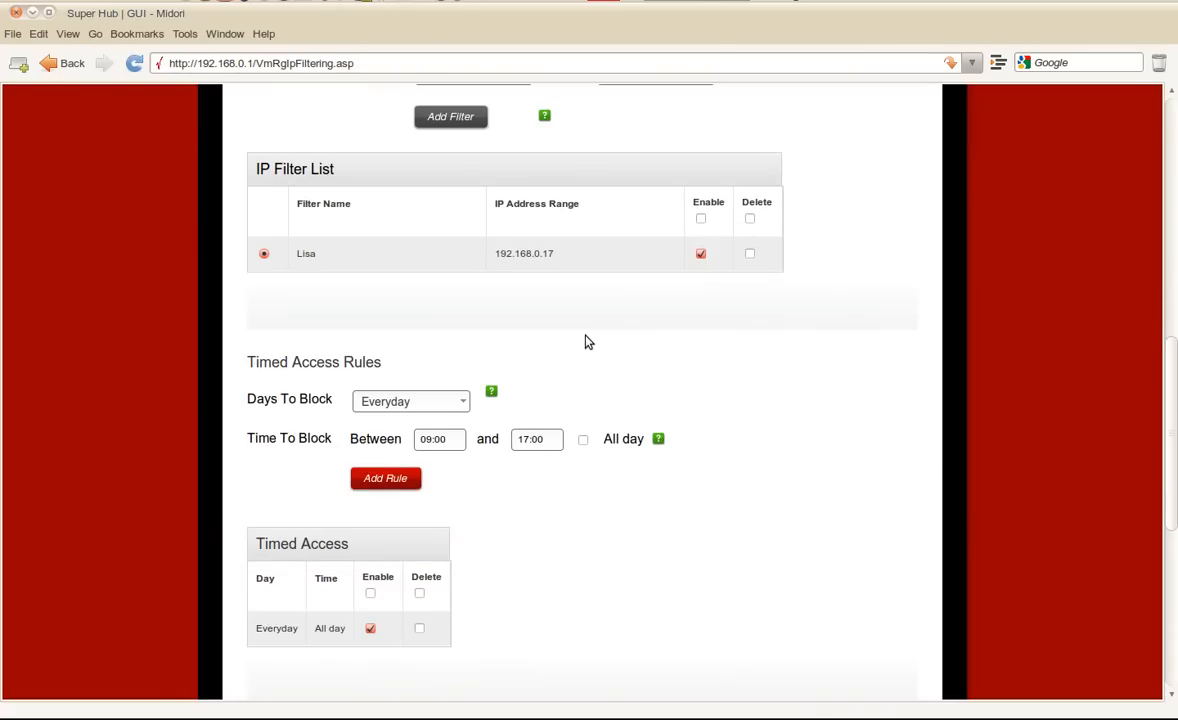
scroll("up", 3)
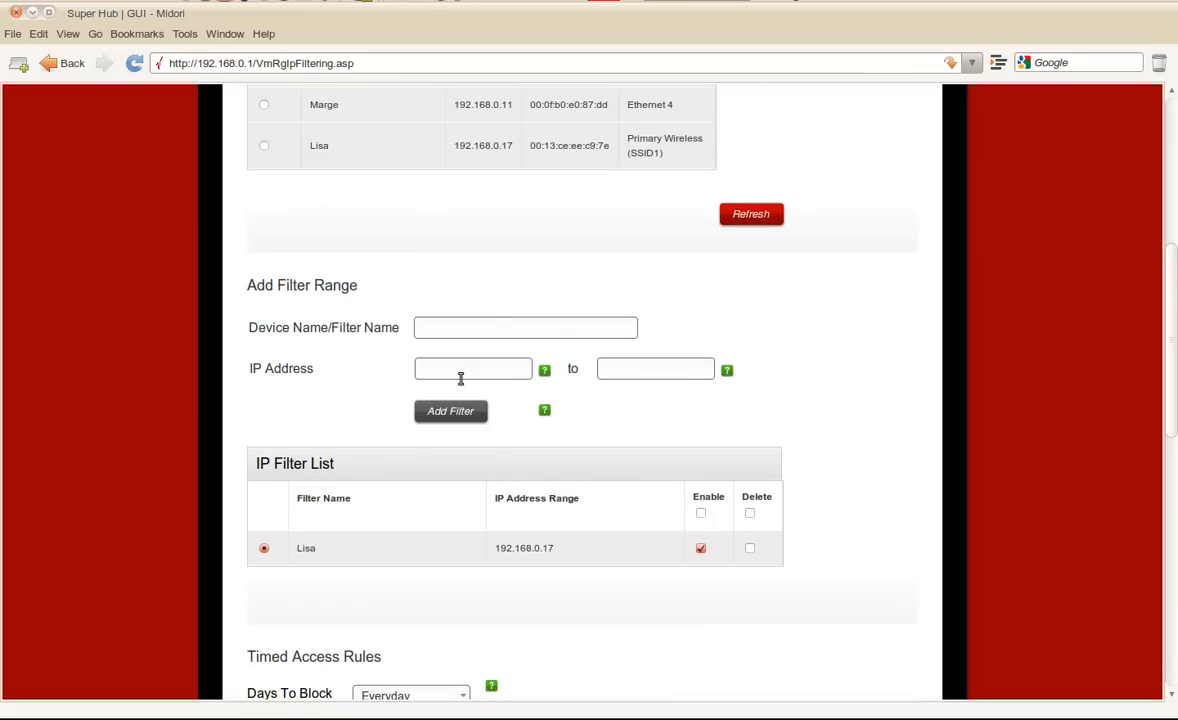
Step: Add a filter named 'Rouge devices' for the range 192.168.0.50 to 192.168.0.59
type("192.168.0.50")
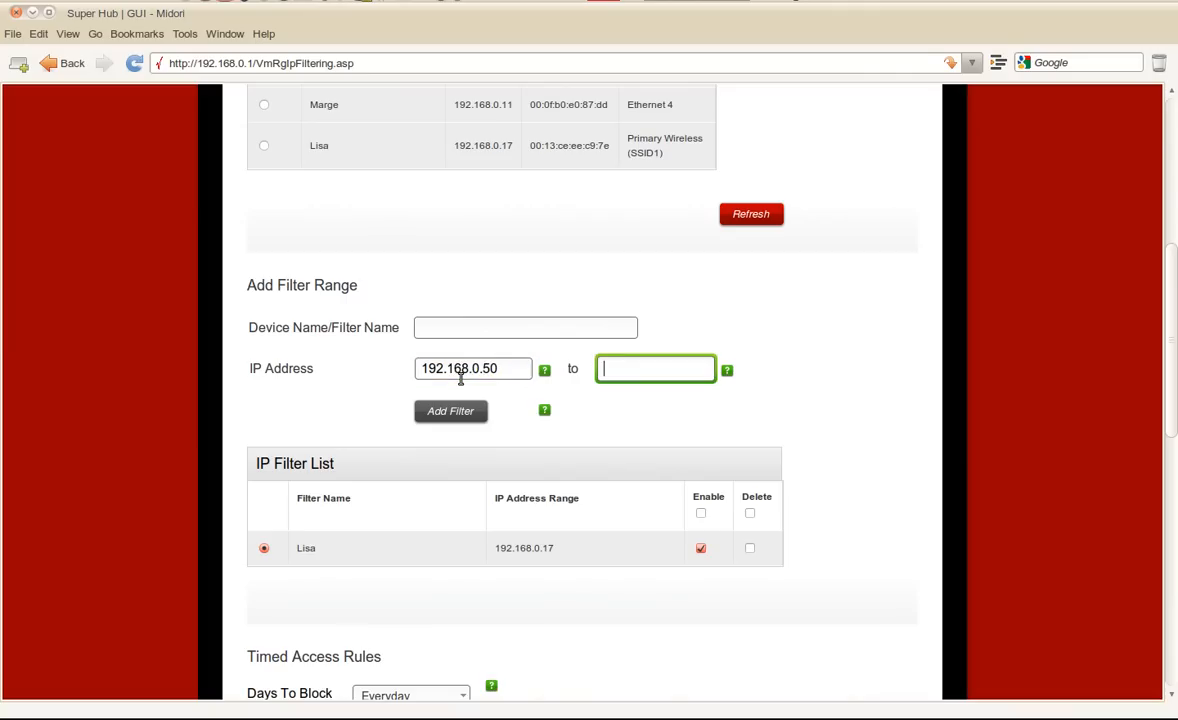
type("192.1")
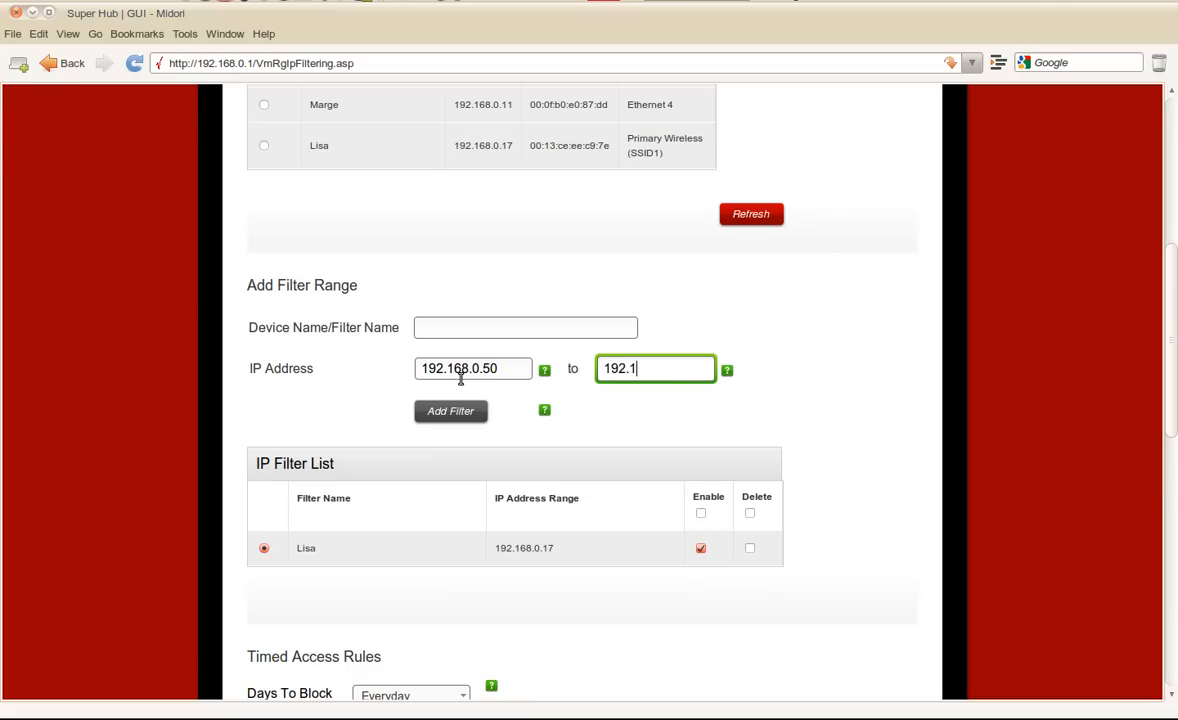
type("68.0.59")
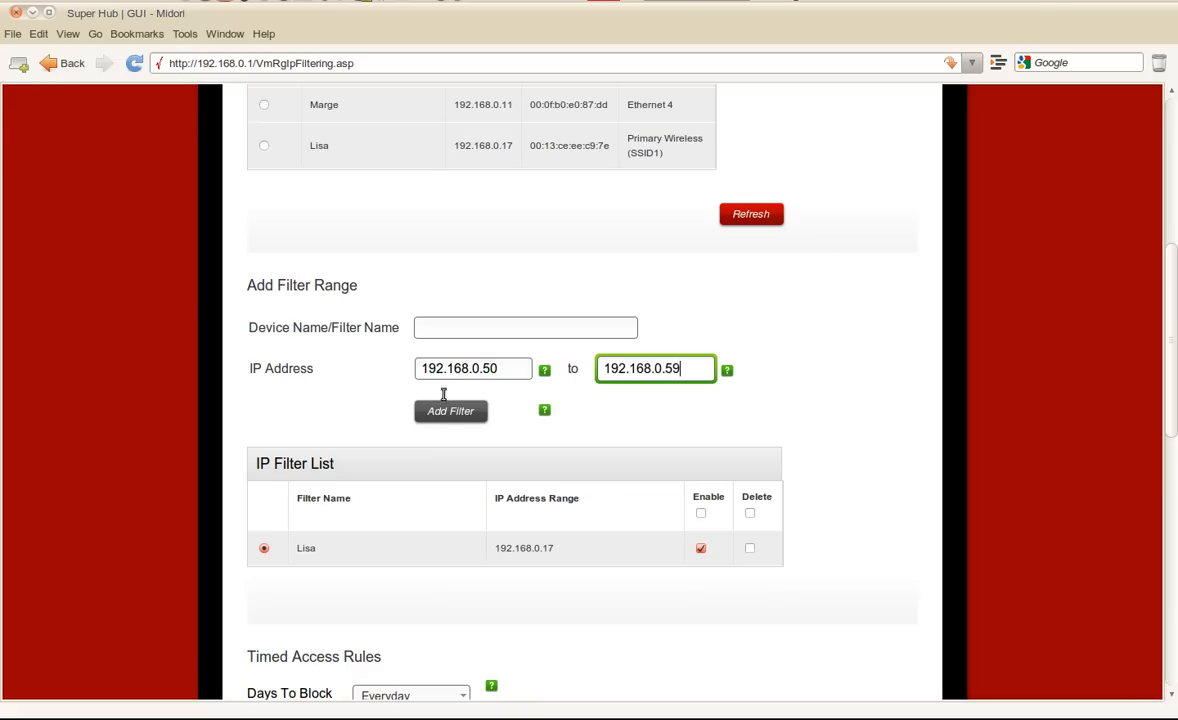
left_click(524, 328)
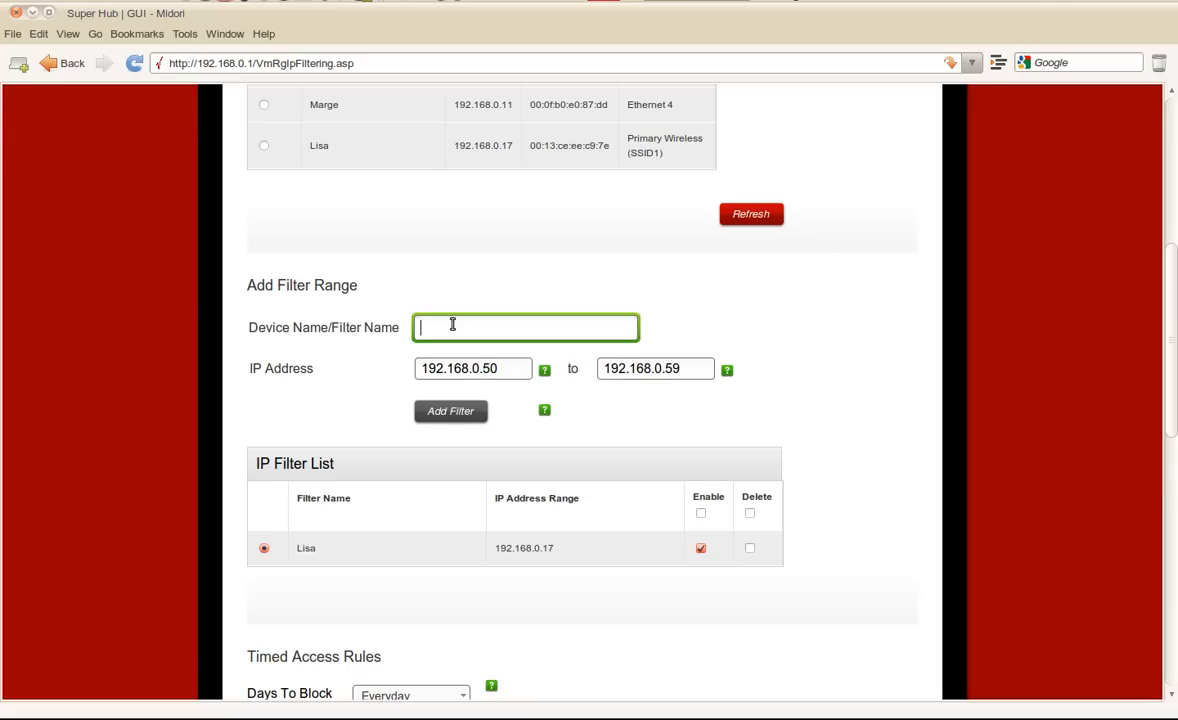
type("Rouge")
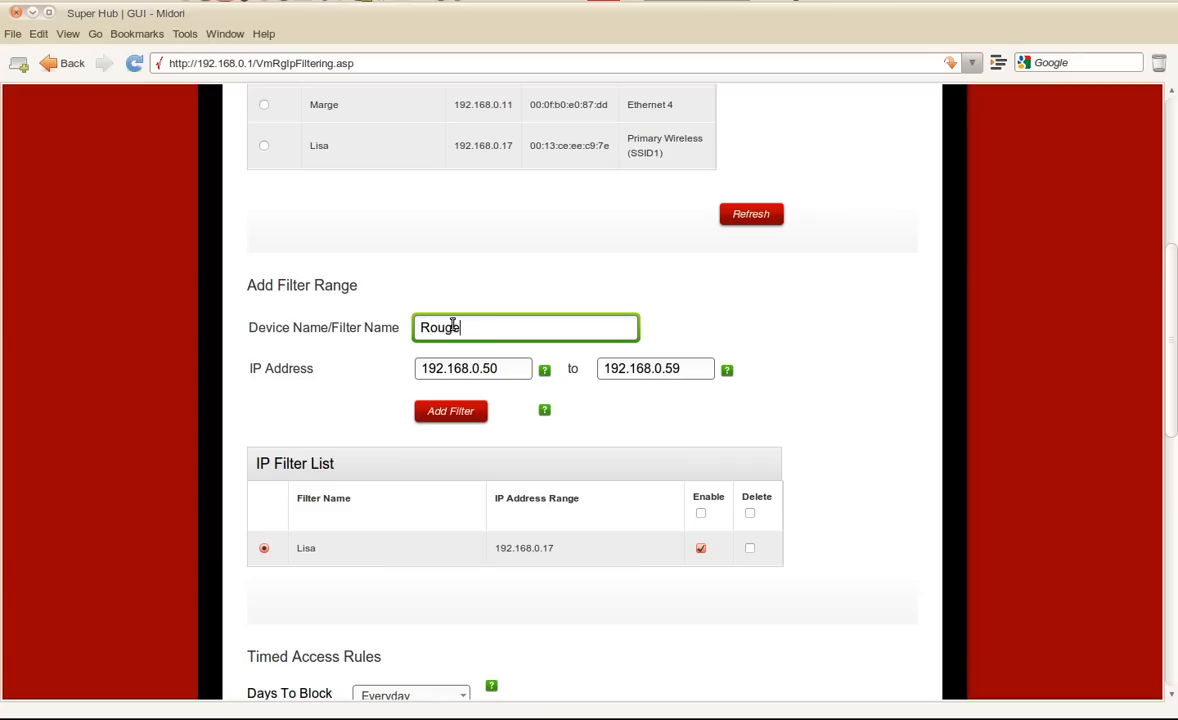
type("devices")
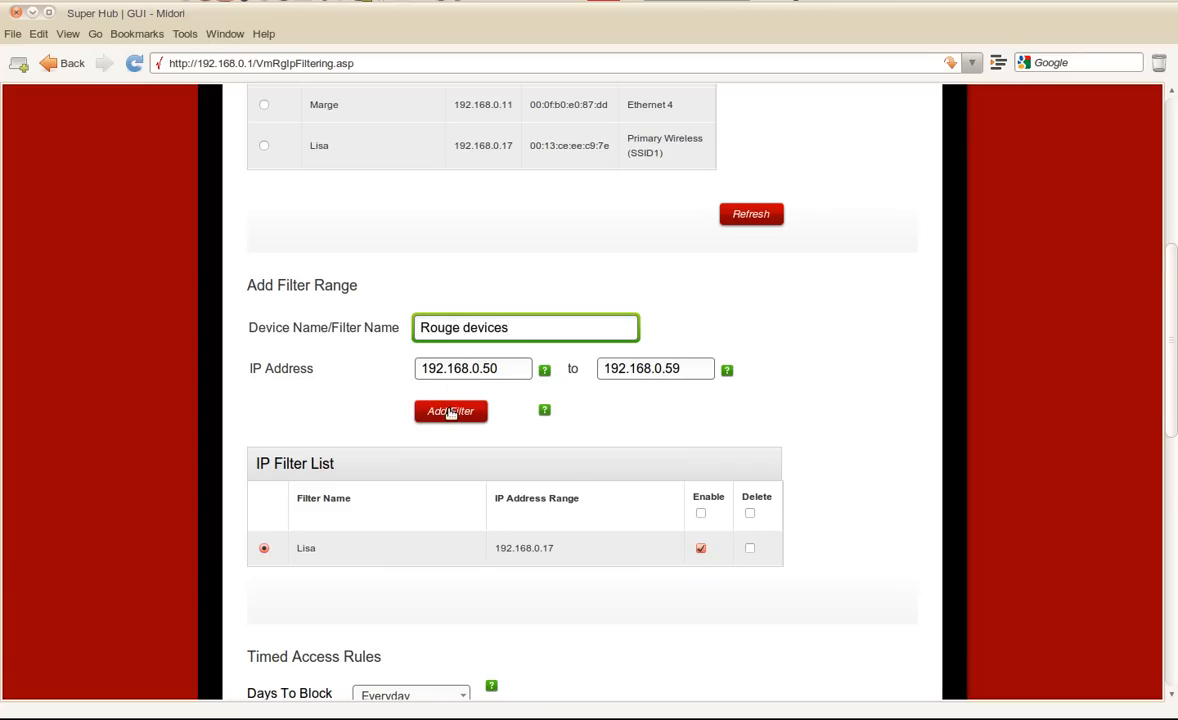
left_click(450, 412)
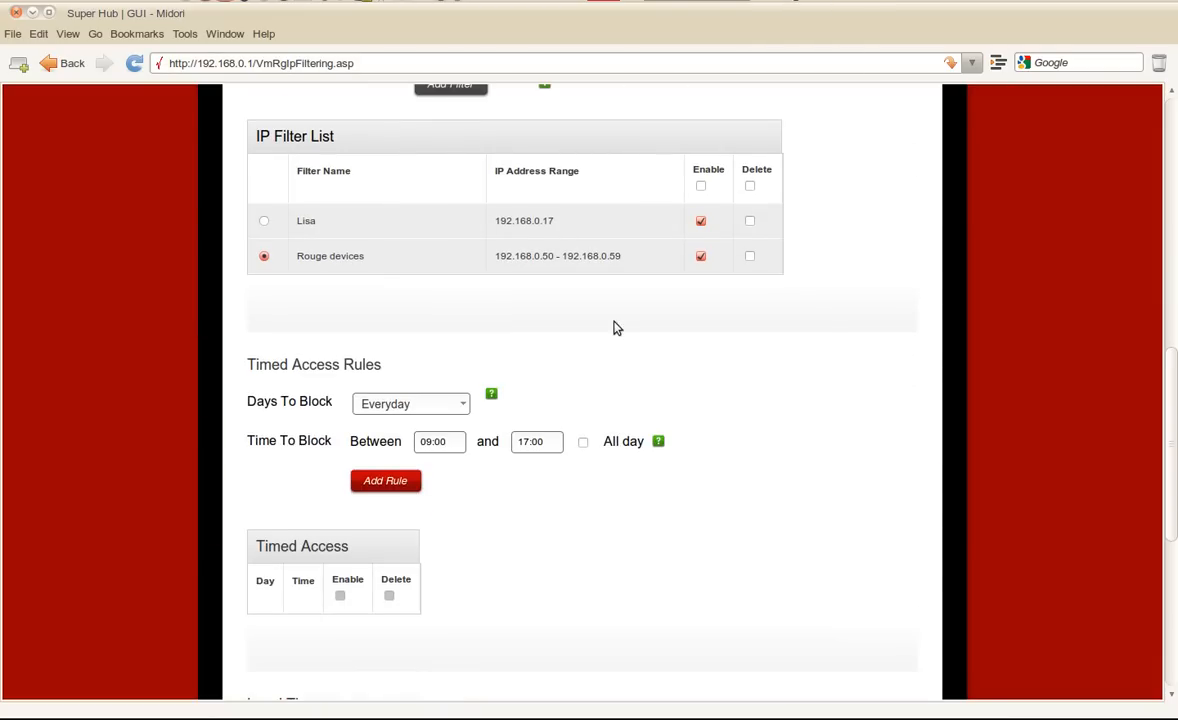
mouse_move(544, 518)
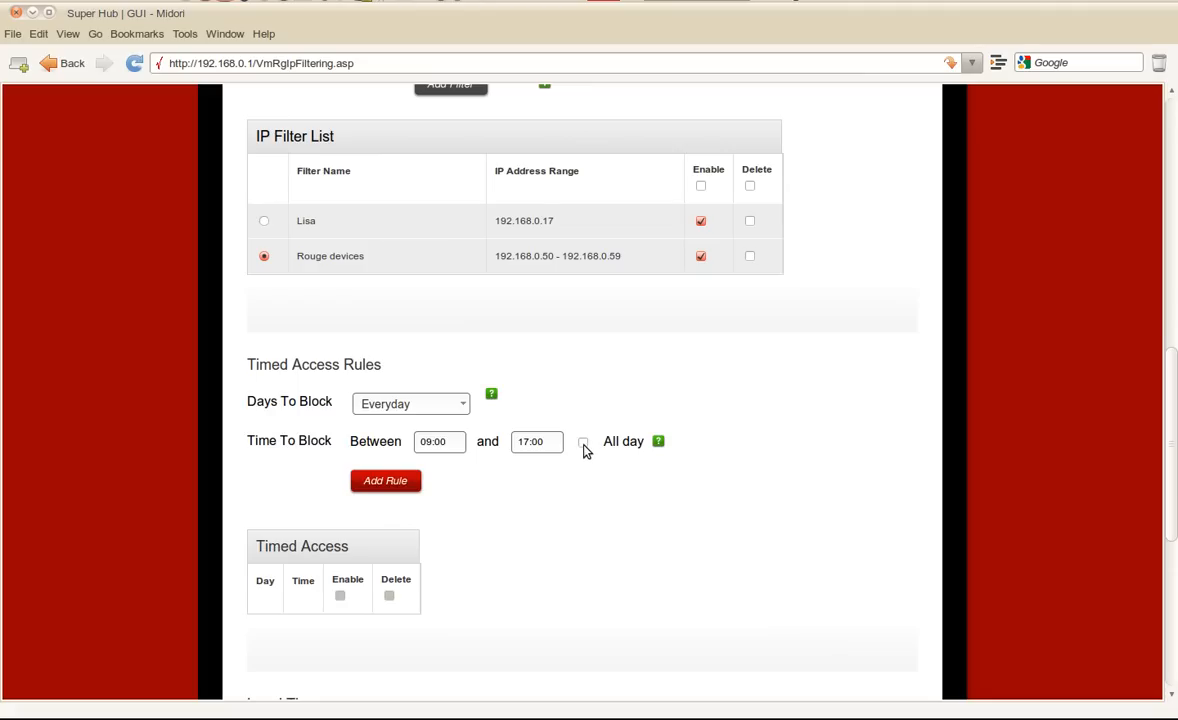
Step: Add an everyday All-day timed block rule and dismiss the Duplicate Rule warning on re-adding it
left_click(584, 442)
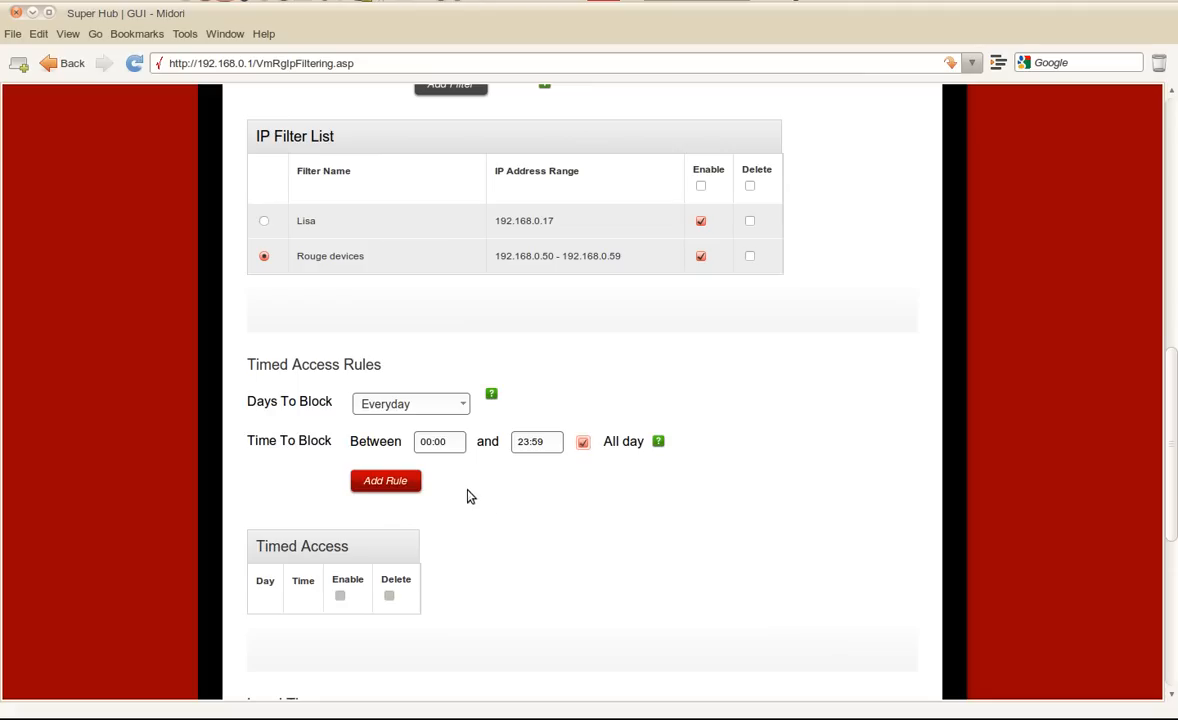
left_click(384, 480)
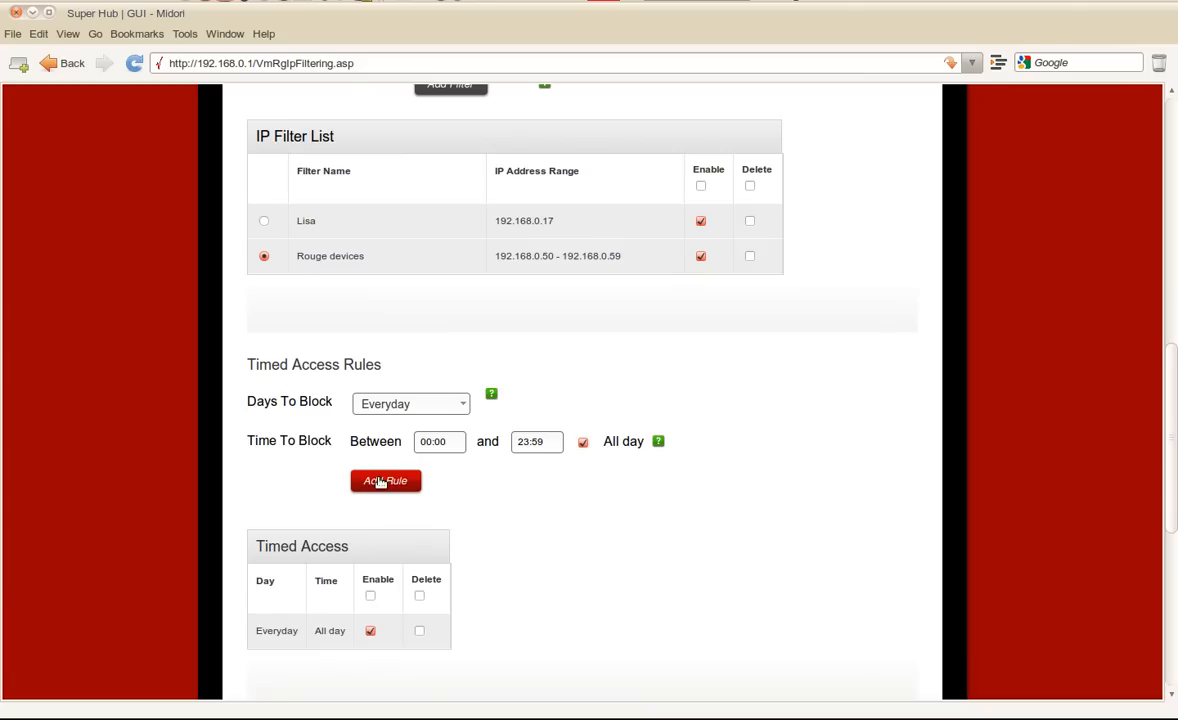
left_click(384, 480)
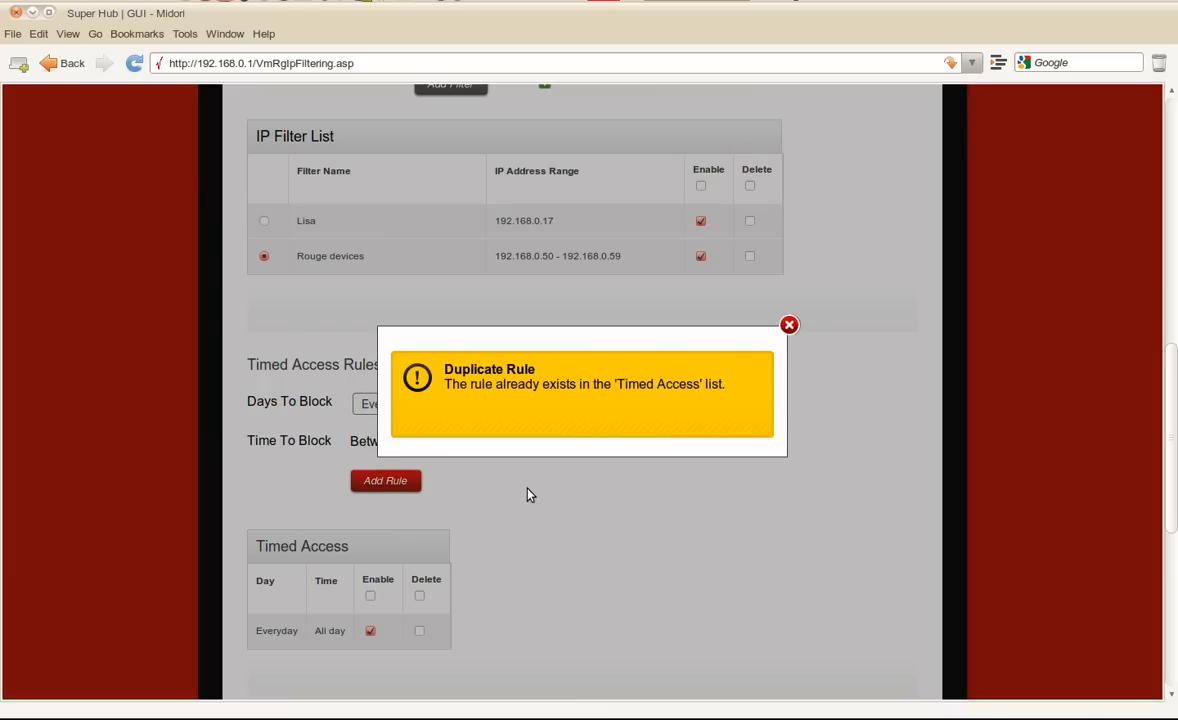
mouse_move(684, 496)
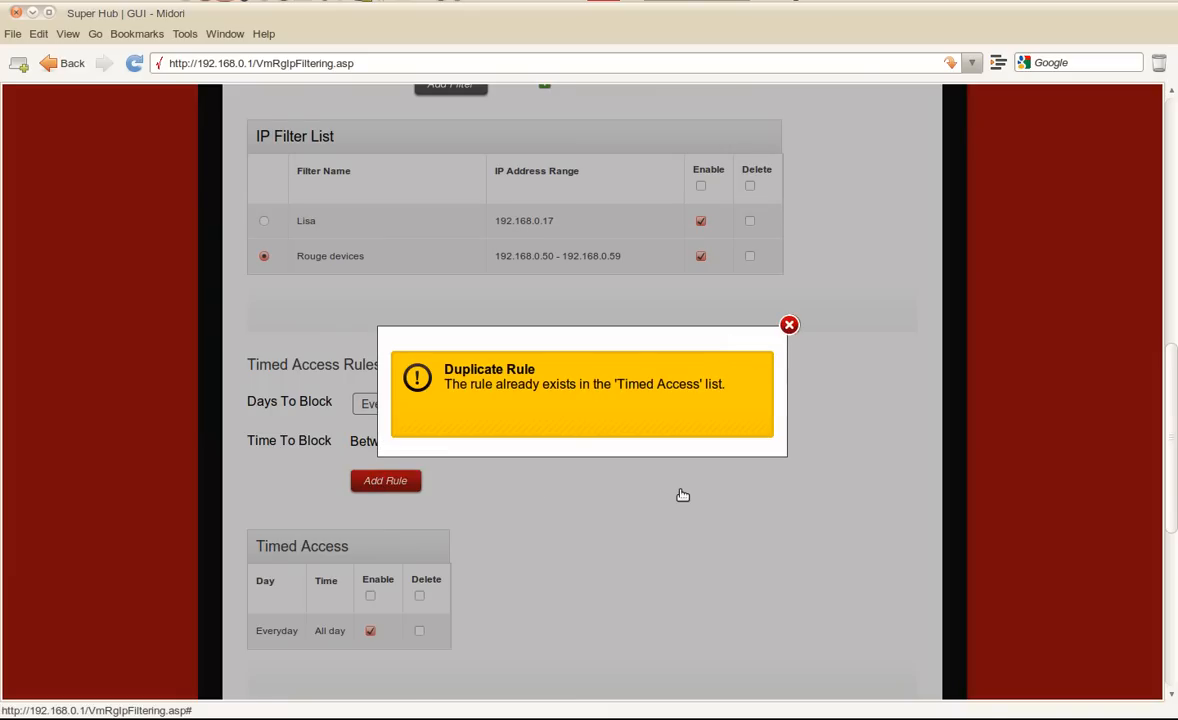
left_click(788, 324)
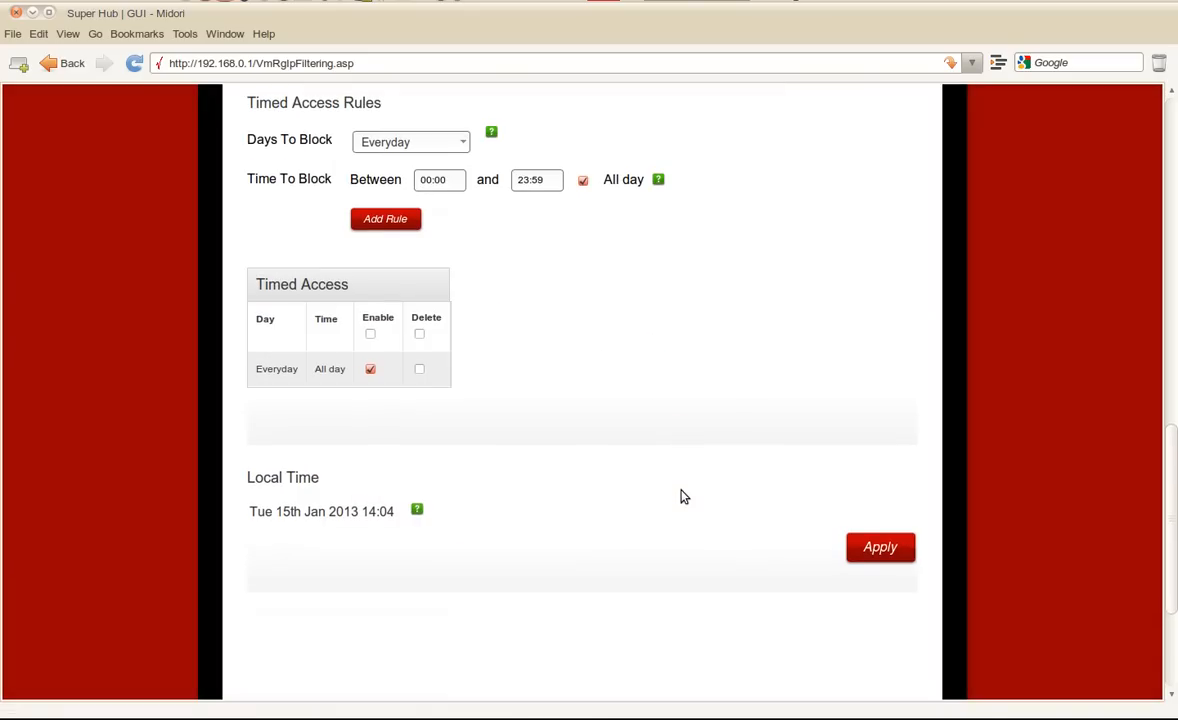
mouse_move(628, 376)
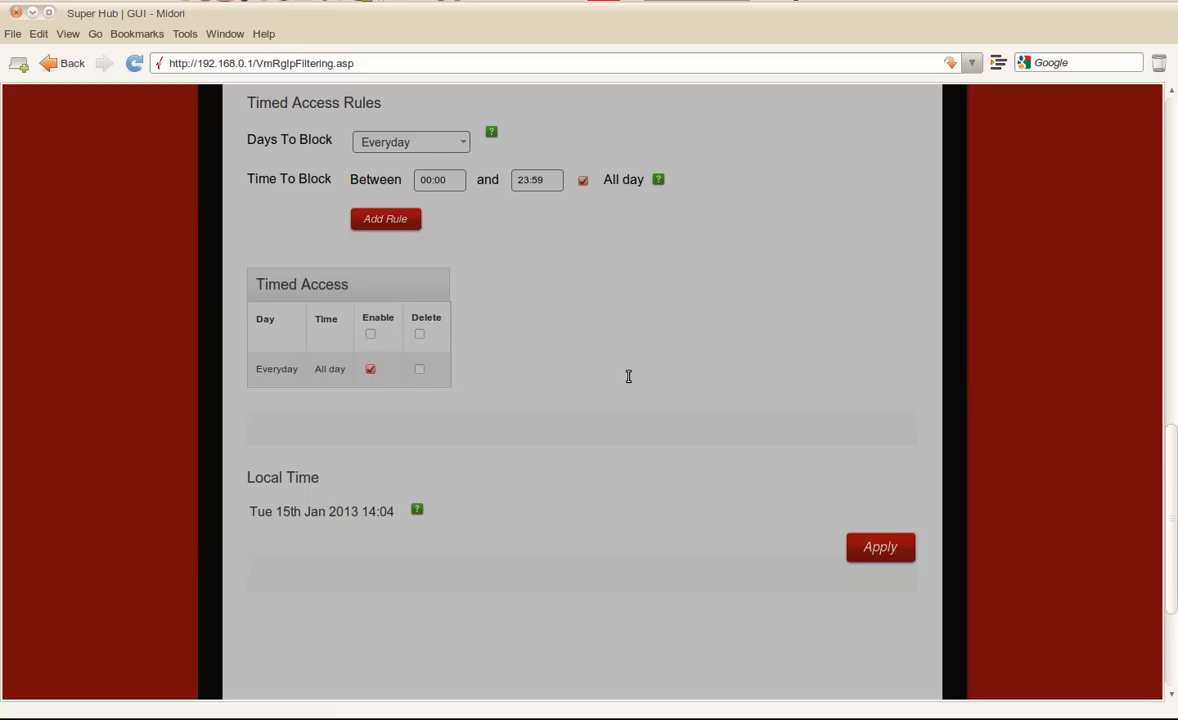
Step: Apply the filtering changes and confirm with Yes
left_click(880, 548)
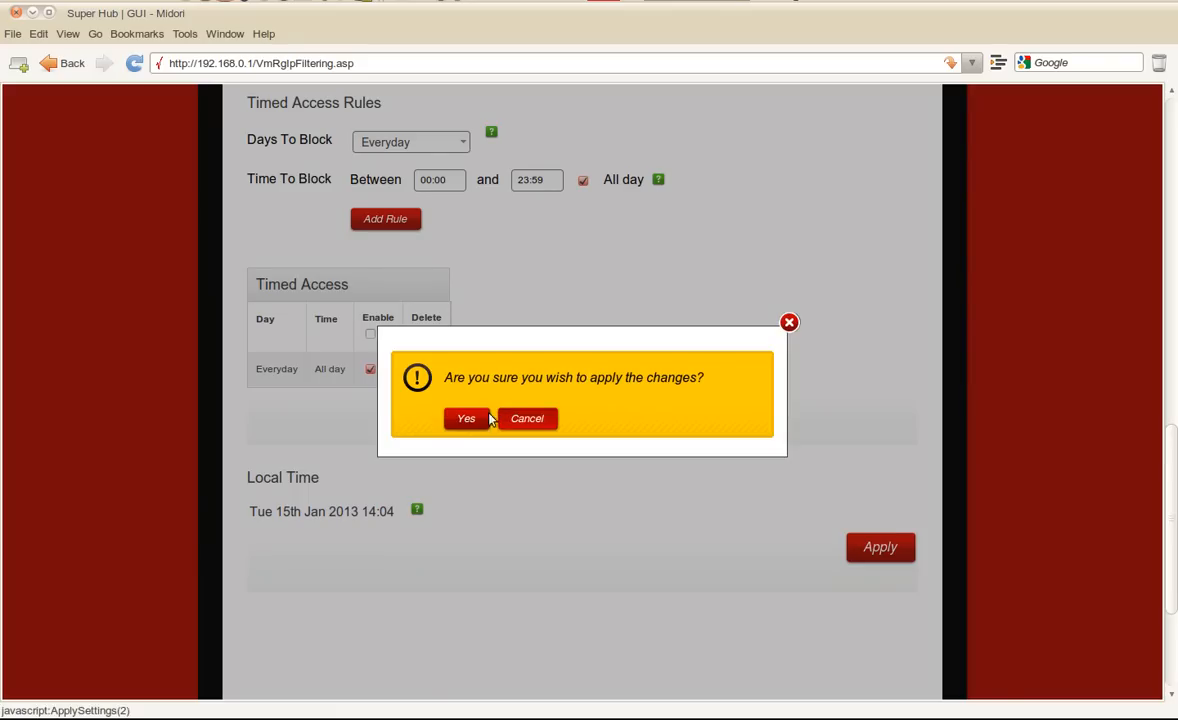
left_click(466, 418)
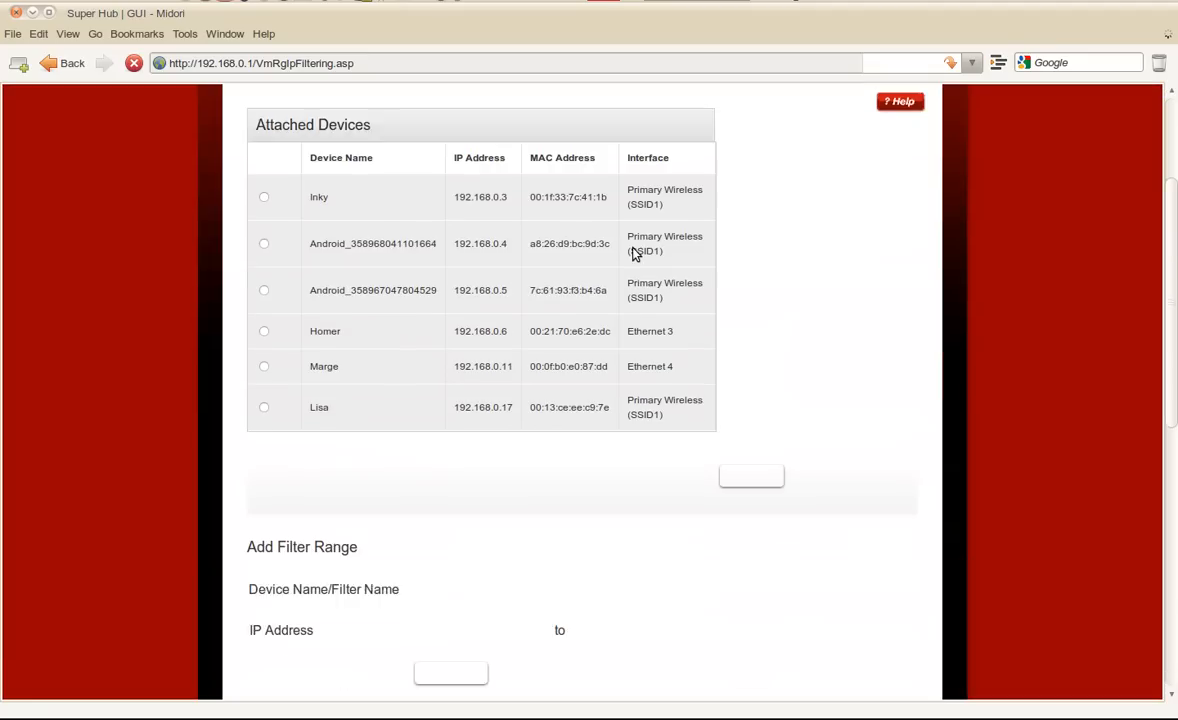
scroll("down", 3)
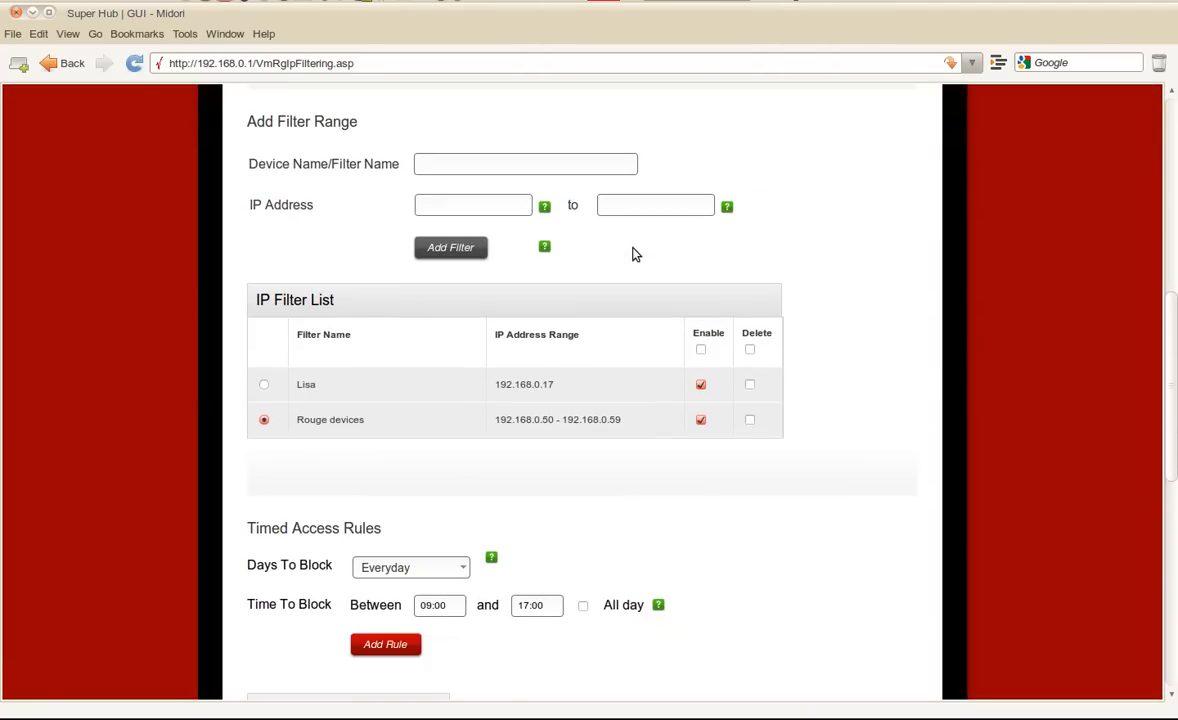
mouse_move(710, 486)
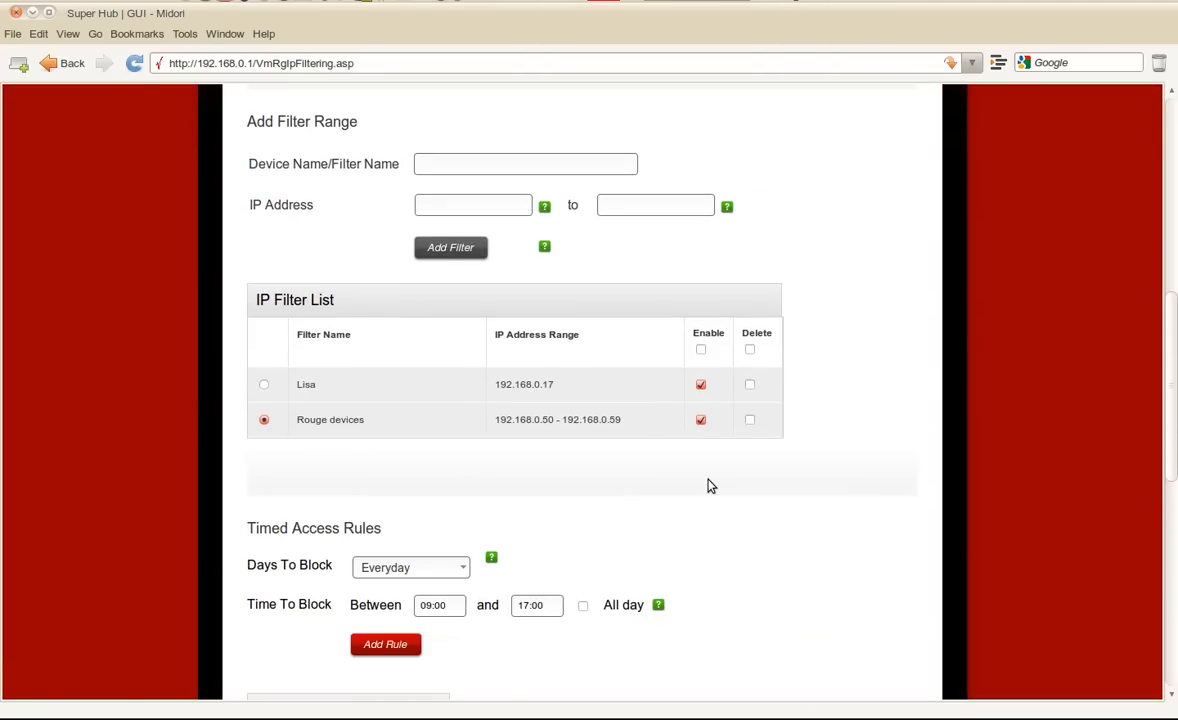
scroll("down", 3)
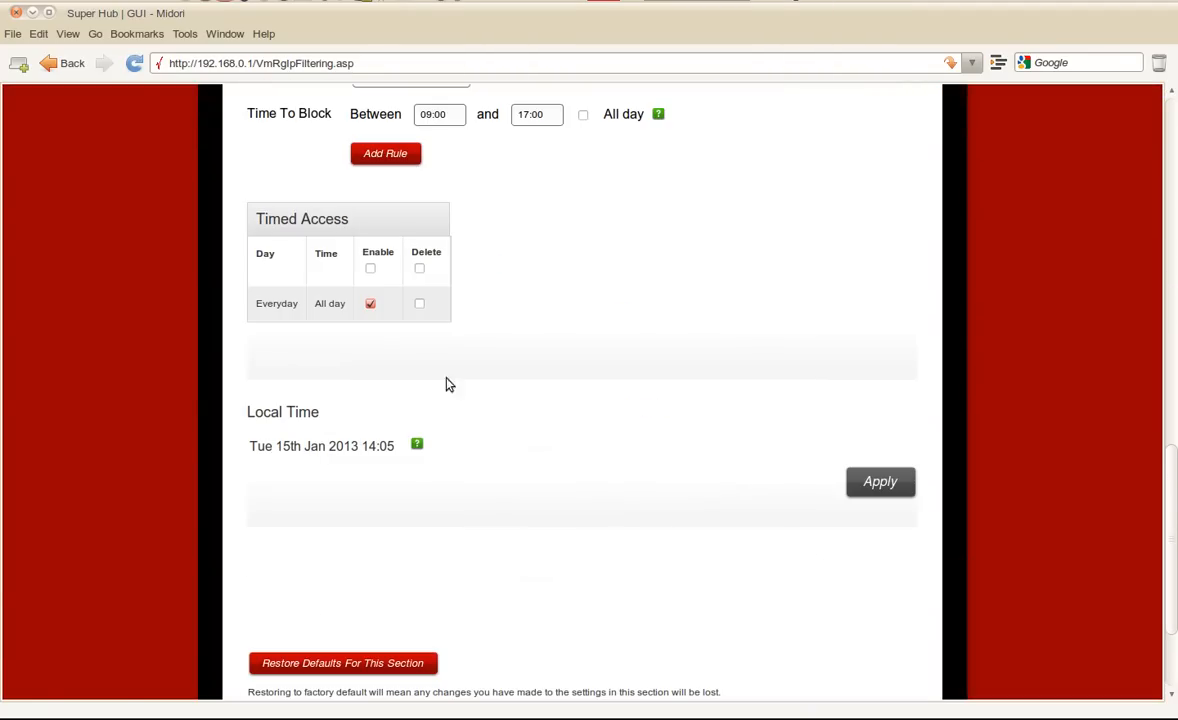
mouse_move(420, 348)
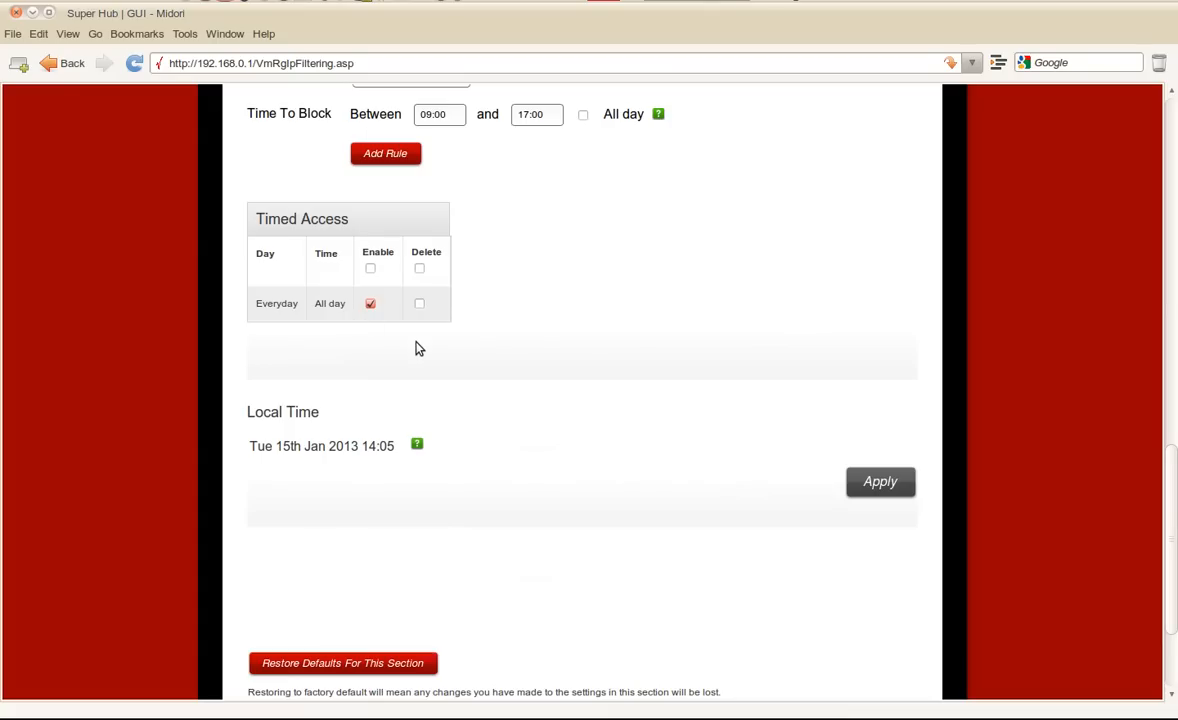
mouse_move(604, 356)
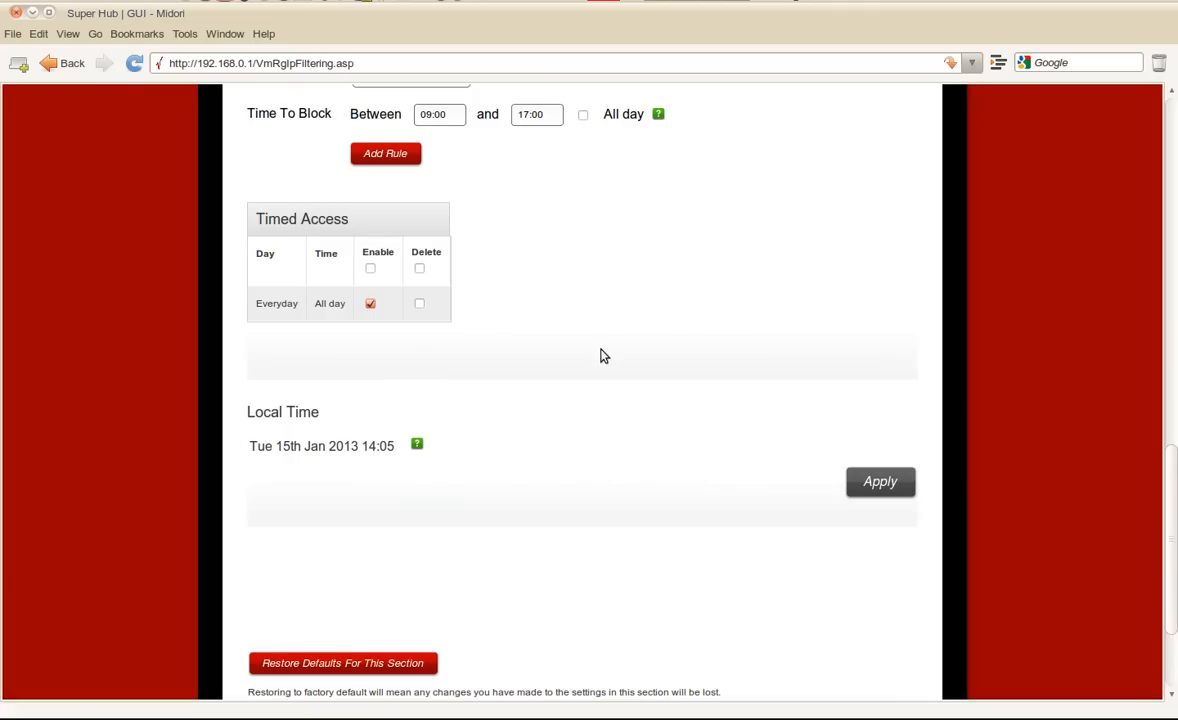
scroll("up", 3)
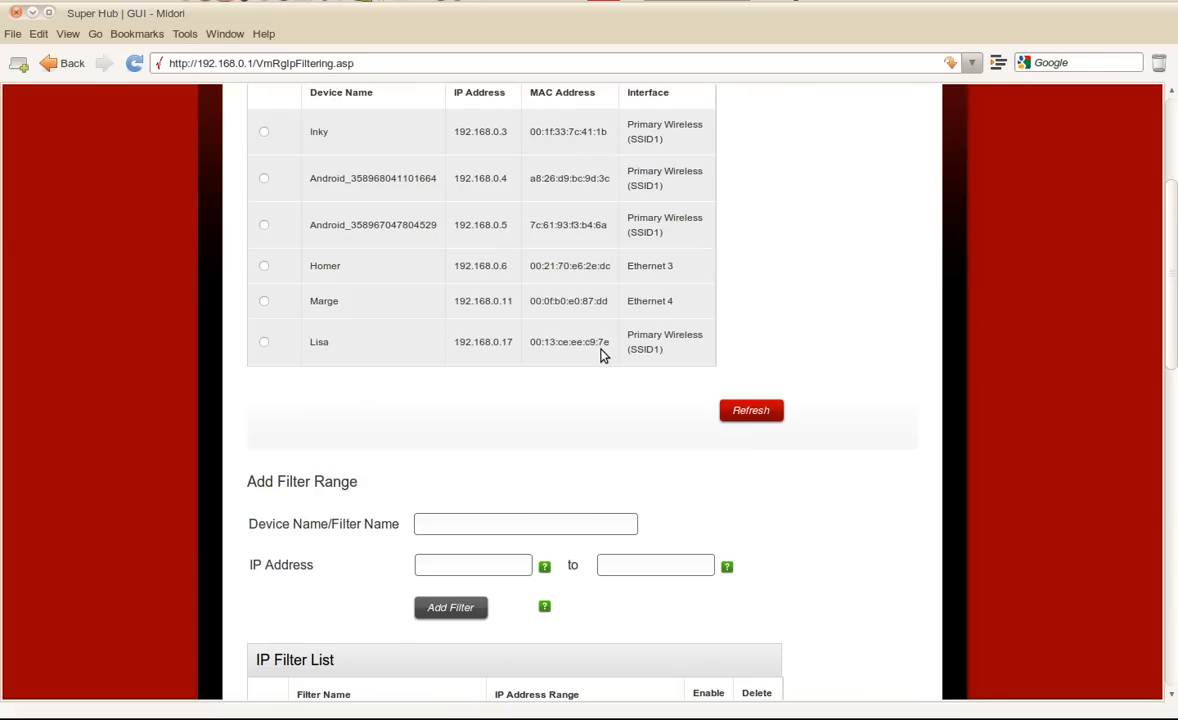
scroll("down", 3)
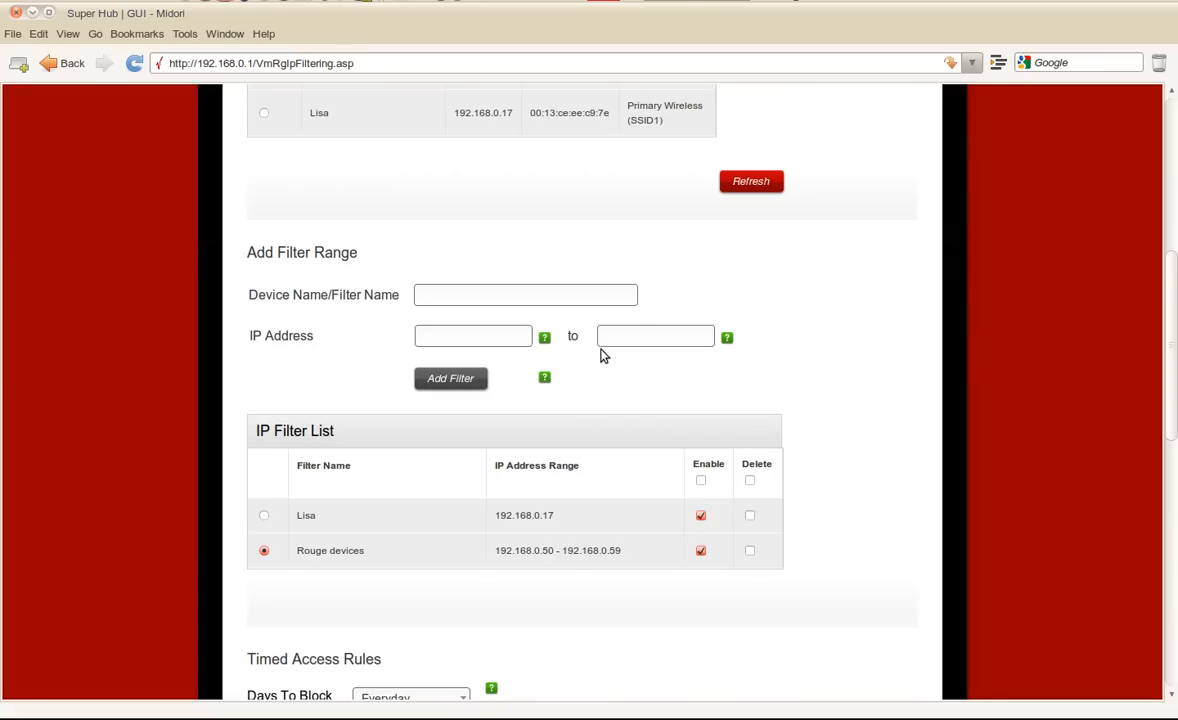
mouse_move(712, 220)
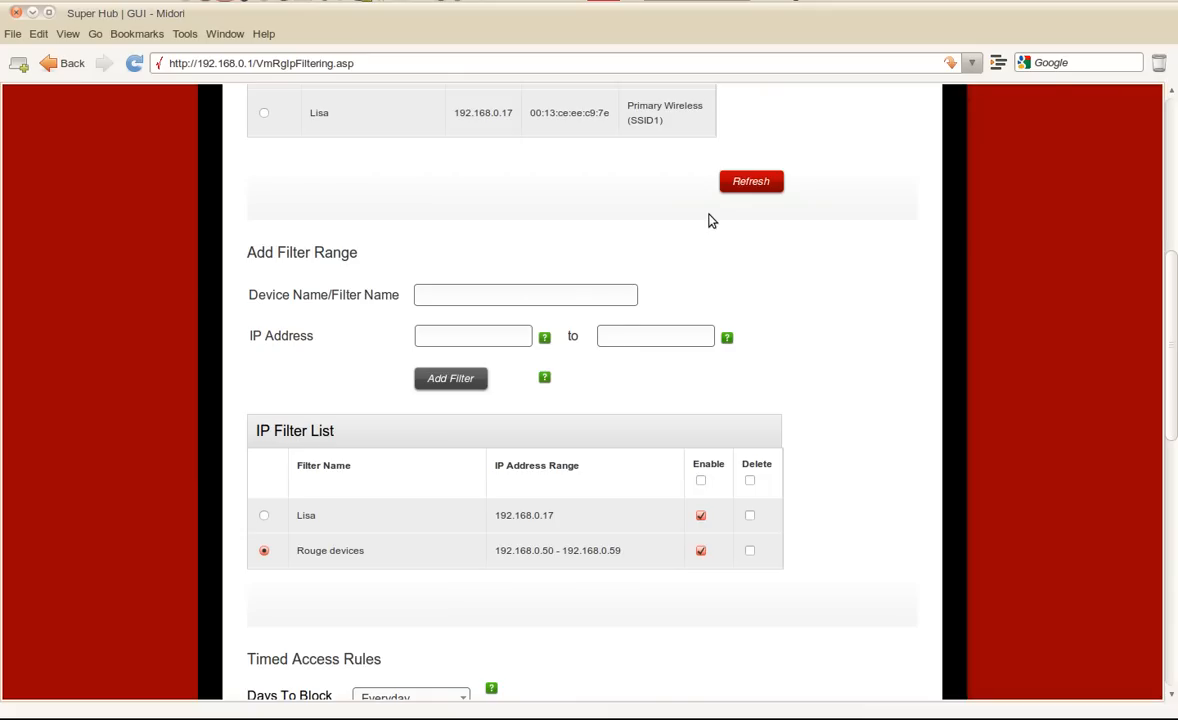
mouse_move(762, 140)
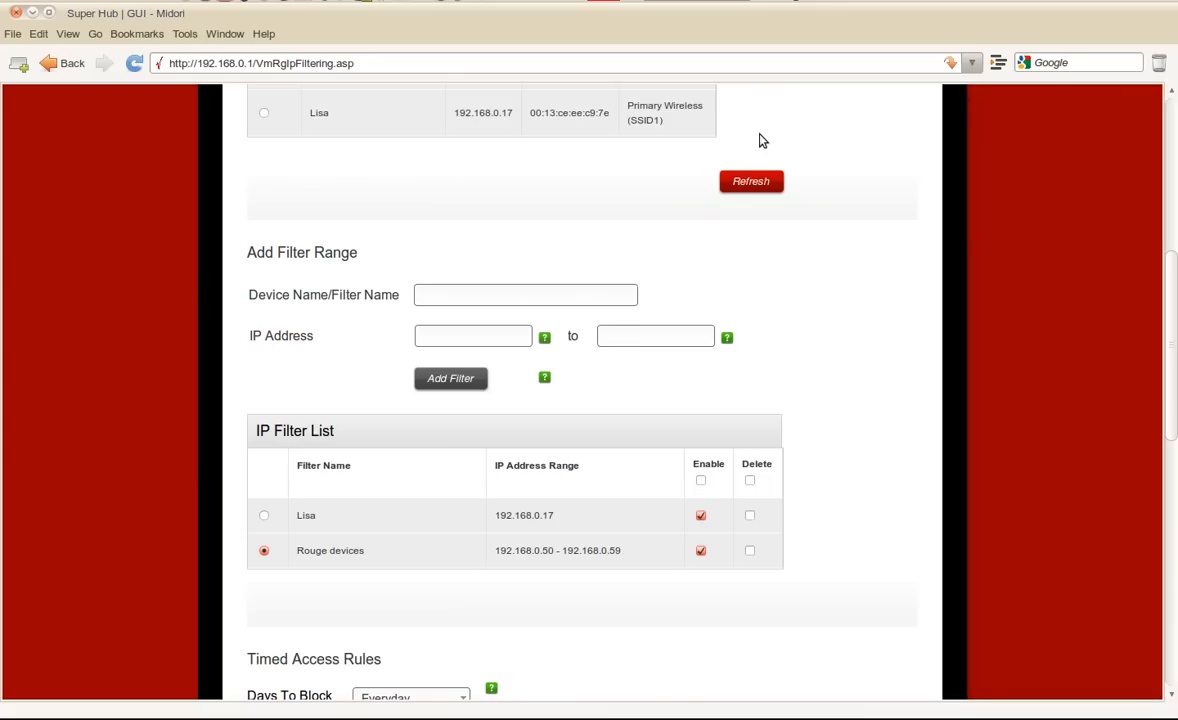